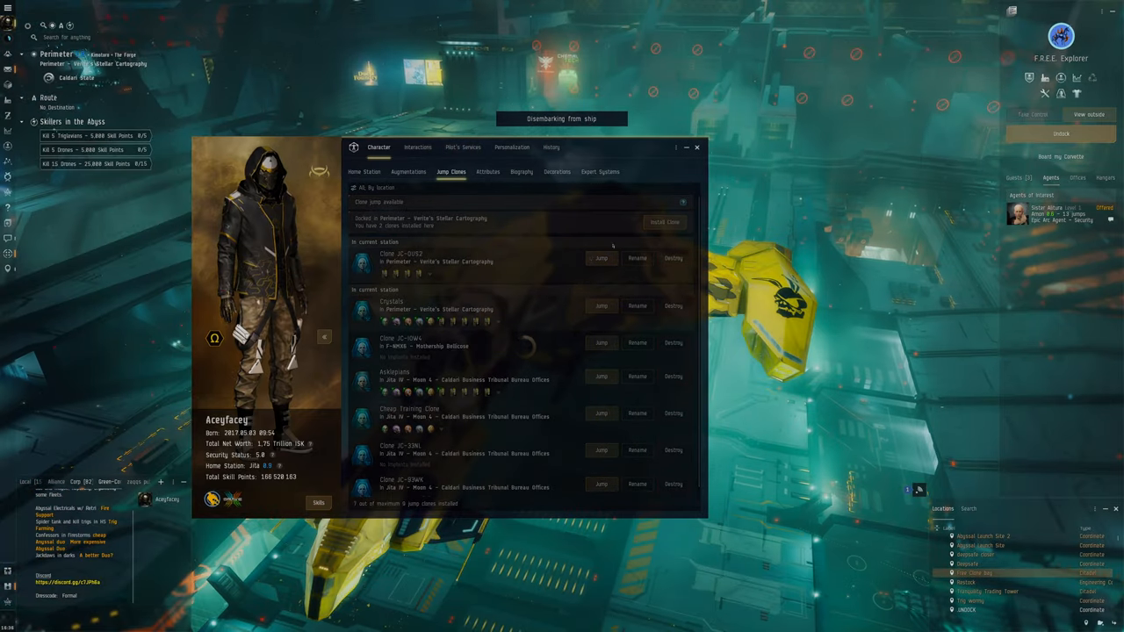
# - Review the ships stored in the station's Ship hangar, then close the Inventory
pyautogui.click(696, 147)
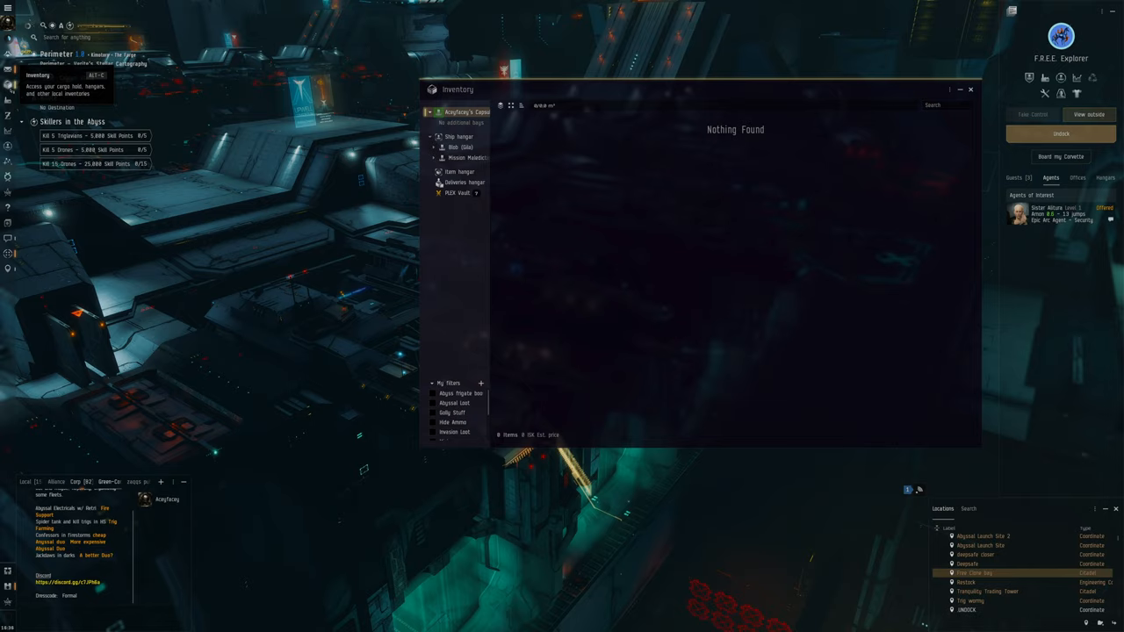
pyautogui.click(457, 136)
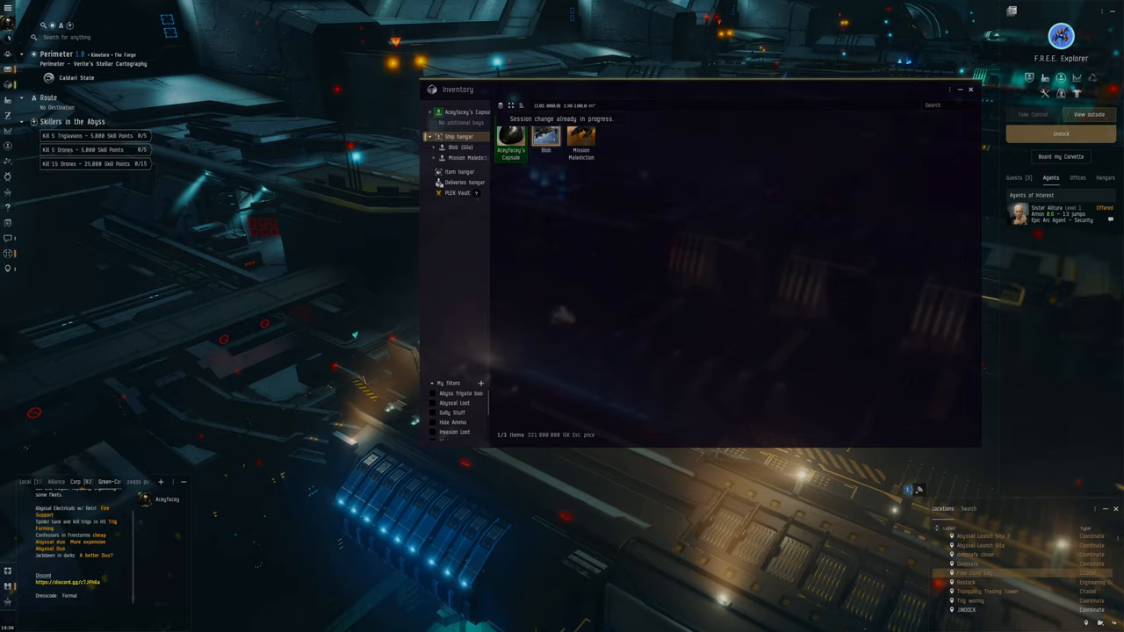
pyautogui.click(970, 89)
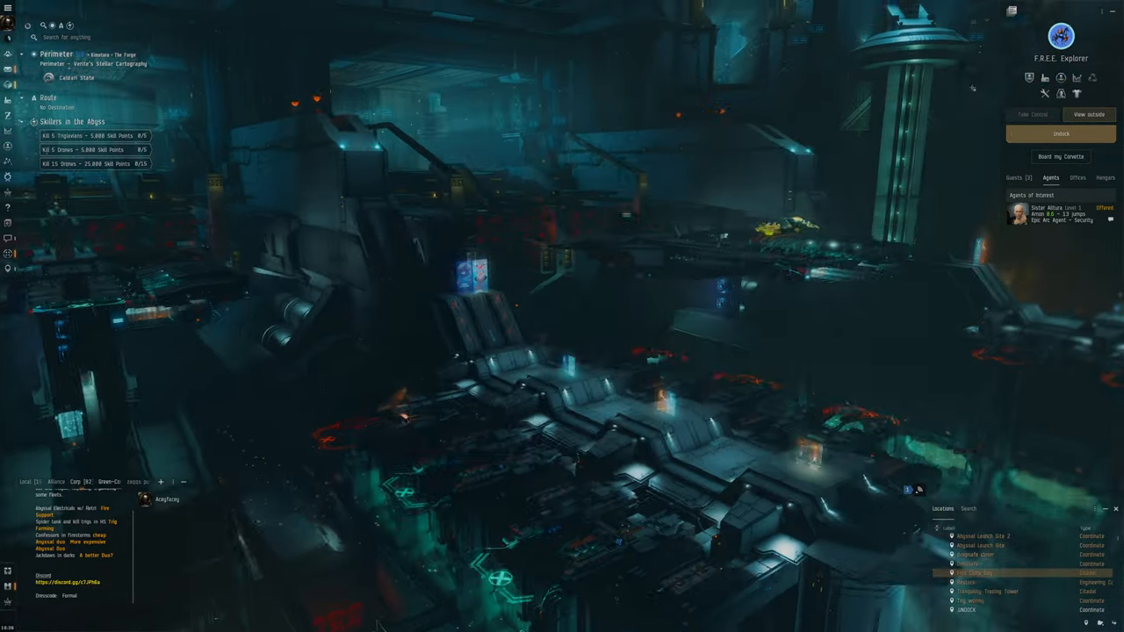
# - Undock from the Perimeter station
pyautogui.click(1060, 133)
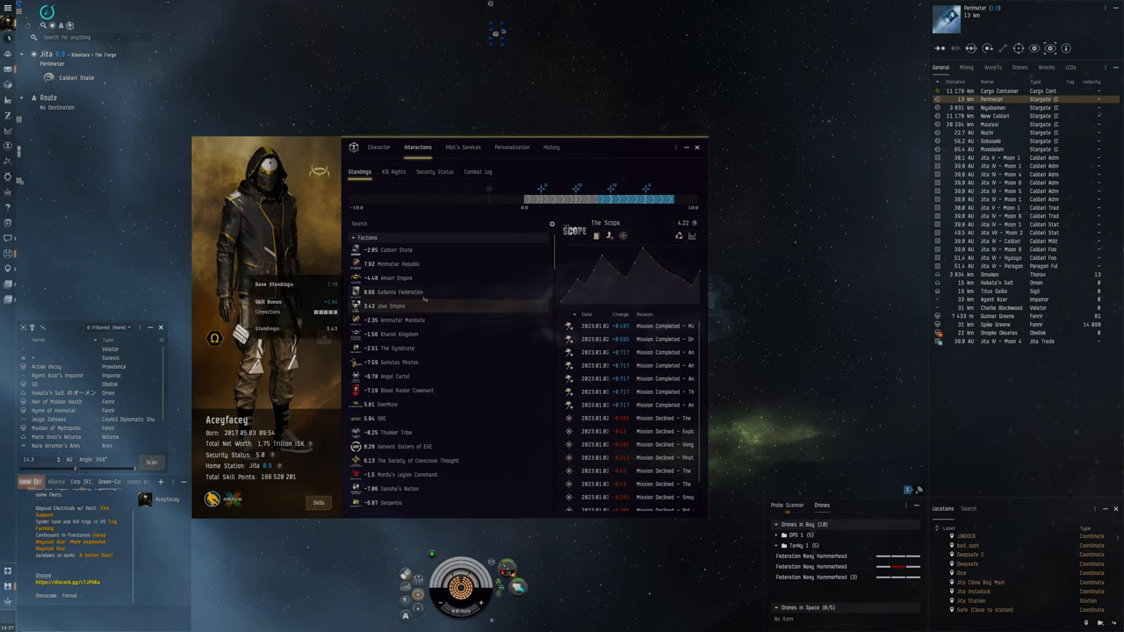
# - Open The Agency on its Agents & Missions section
pyautogui.click(399, 291)
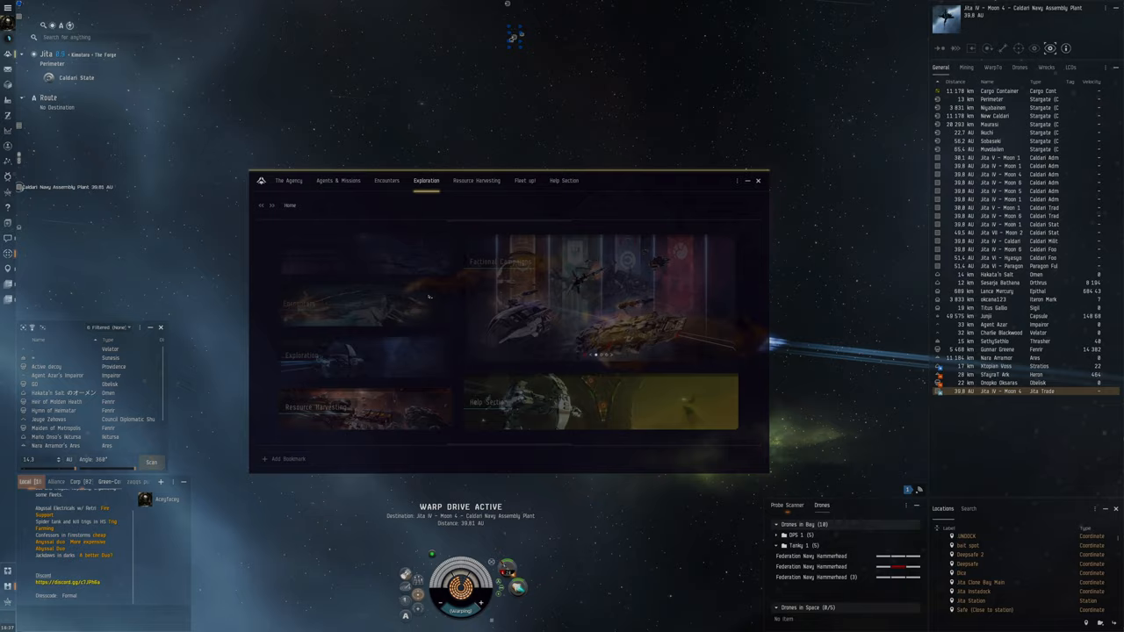
pyautogui.click(338, 180)
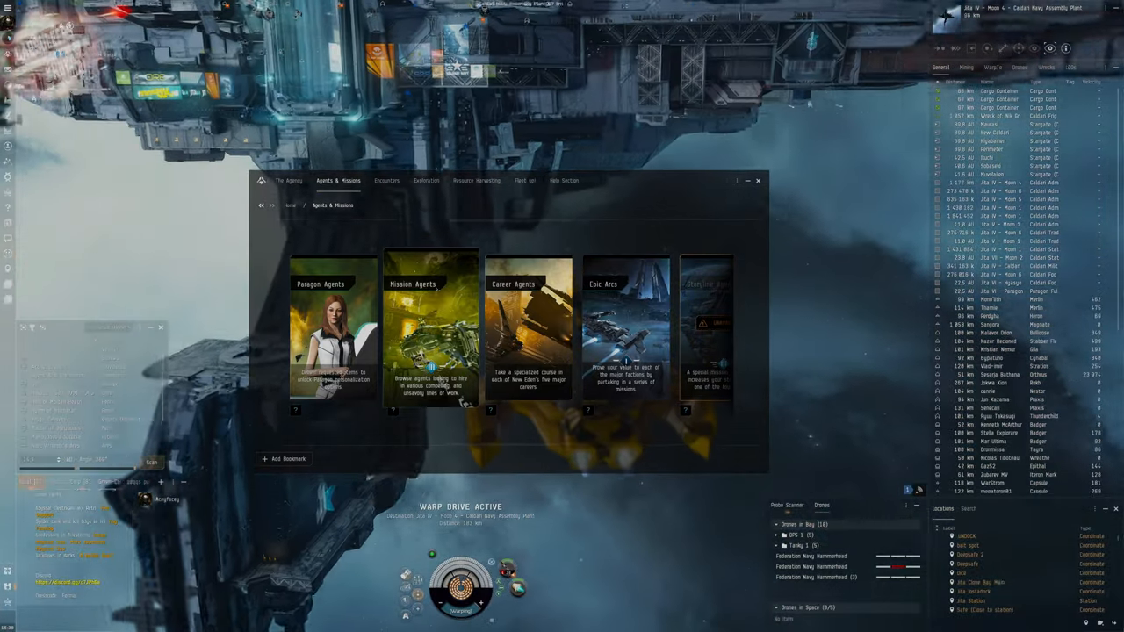
# - List Security mission agents filtered to Level 5 and Low Sec, and scroll the results
pyautogui.click(430, 330)
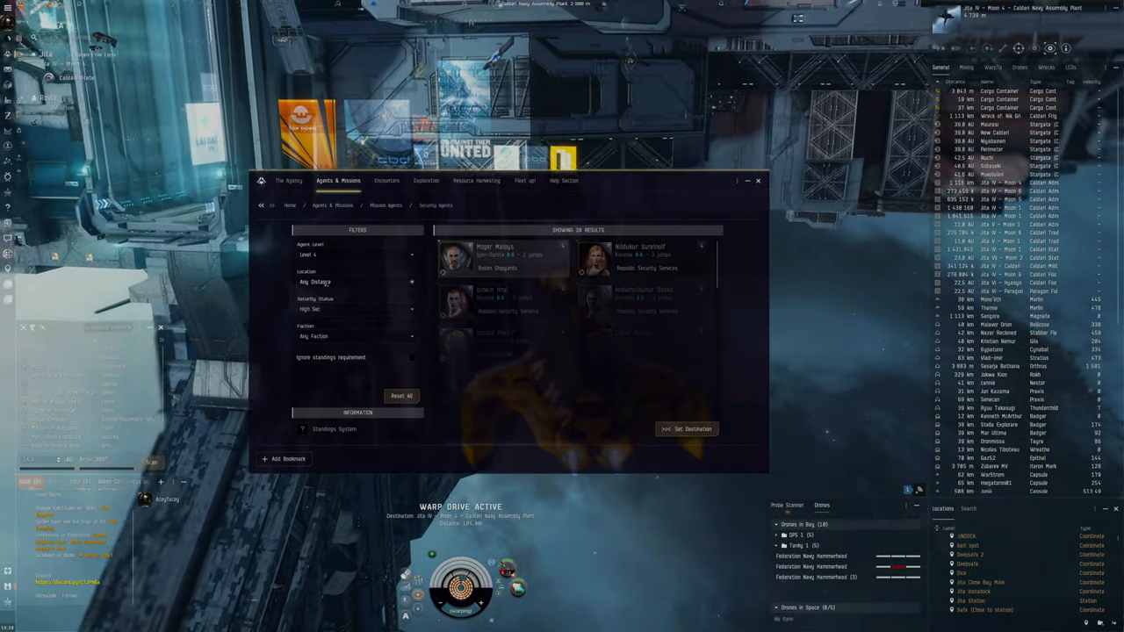
pyautogui.click(356, 255)
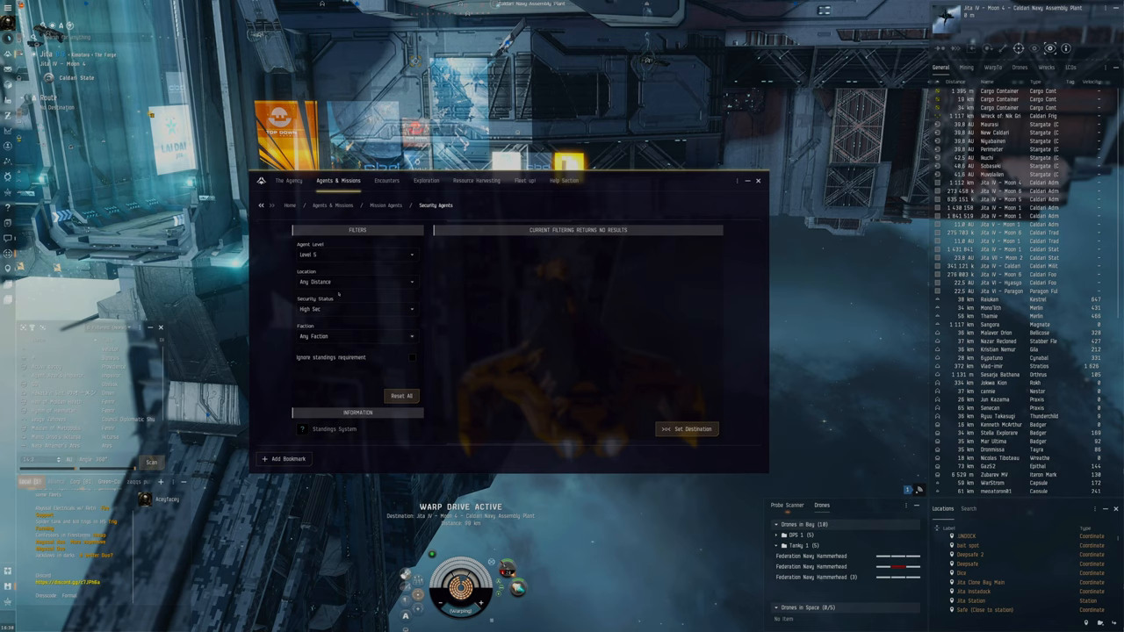
pyautogui.click(356, 309)
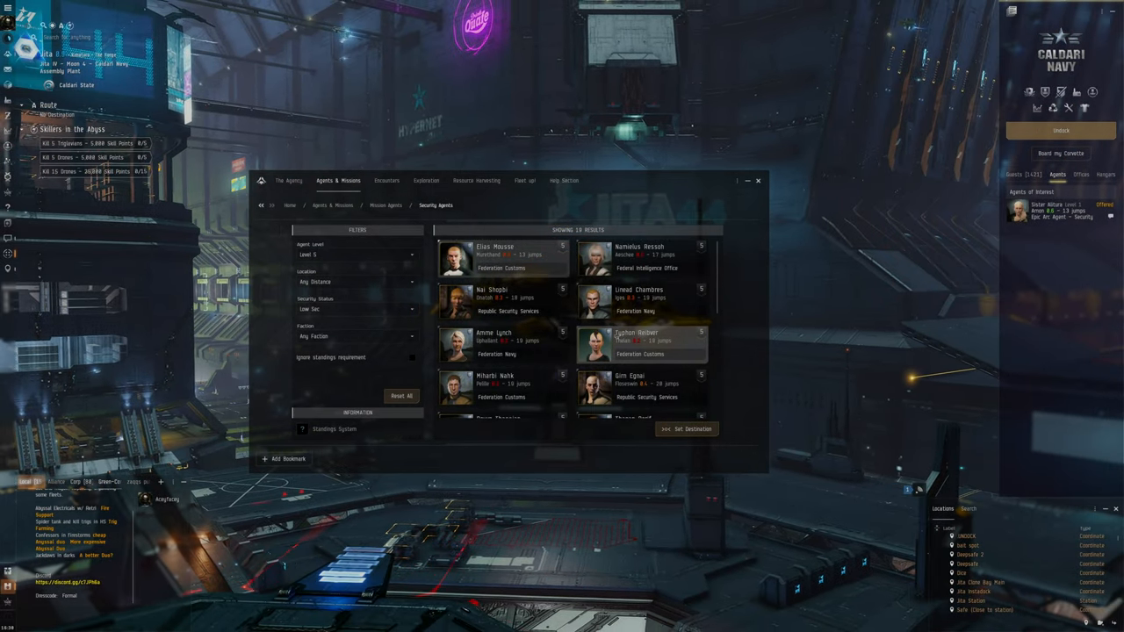
pyautogui.scroll(-3)
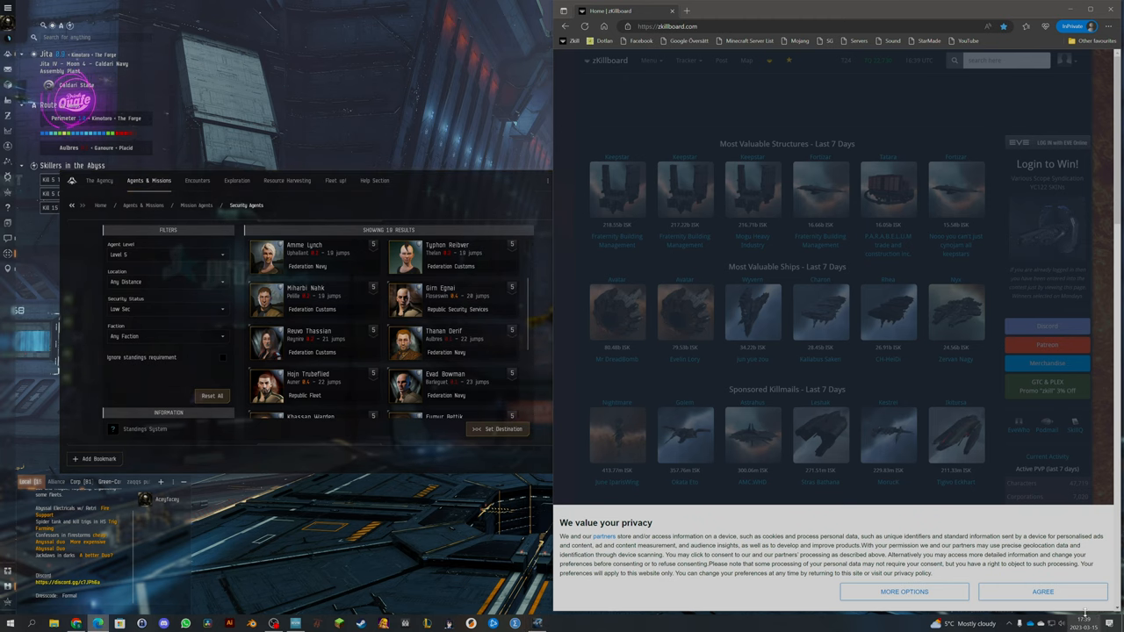
# - Accept zKillboard's privacy notice and search for 'aulbres'
pyautogui.click(1042, 591)
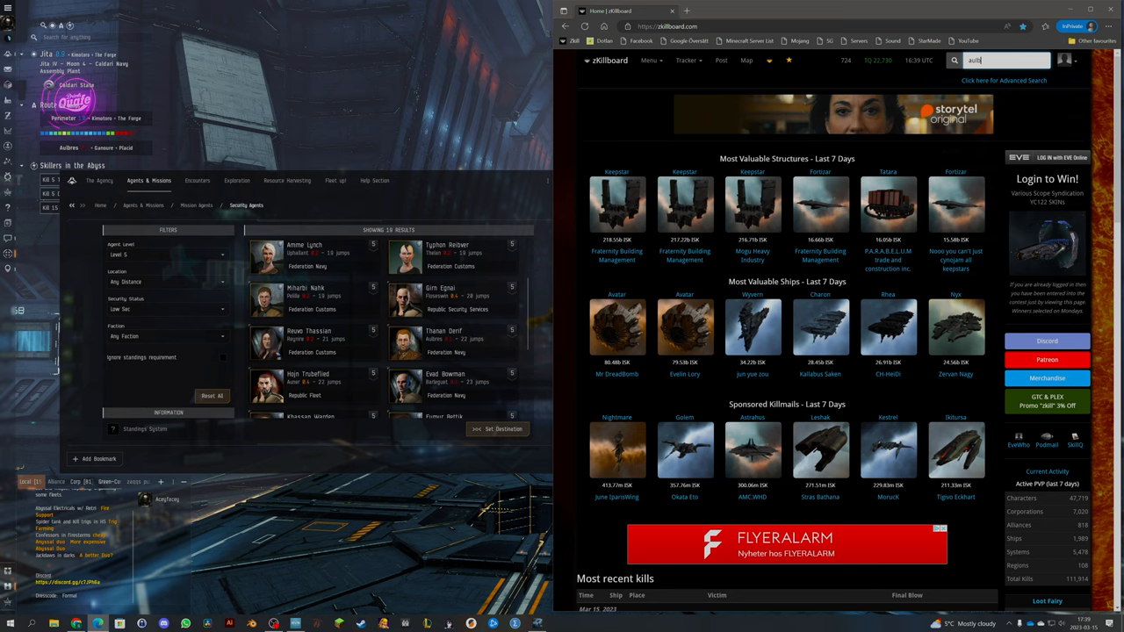
pyautogui.write('aulbres')
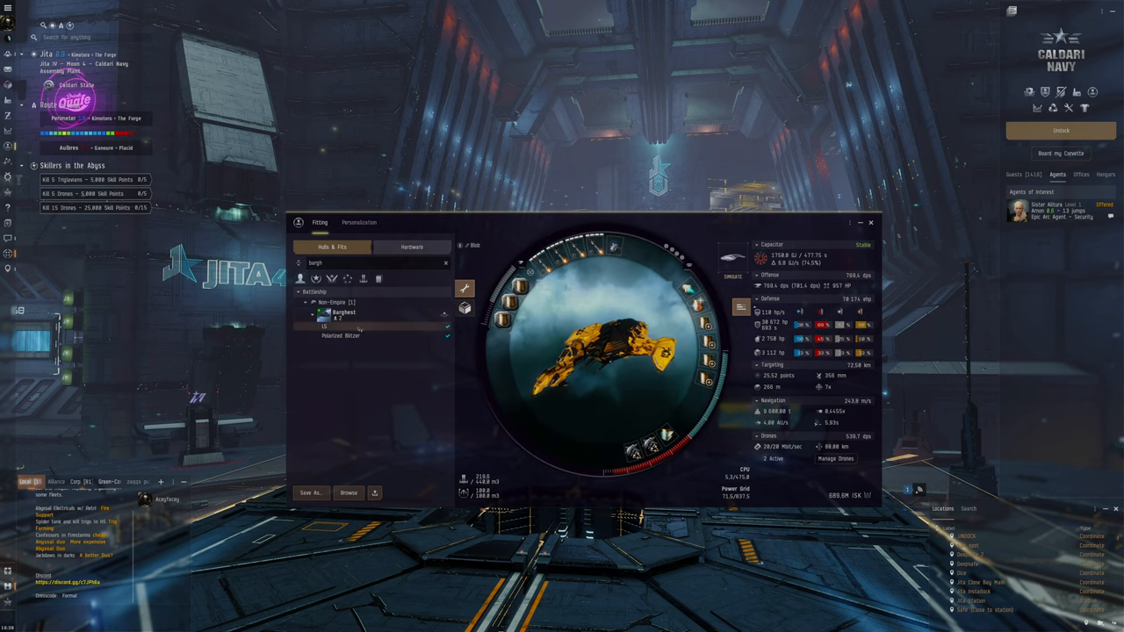
# - Rename the fitted Barghest battleship to 'Killer' with Change Name
pyautogui.rightClick(341, 314)
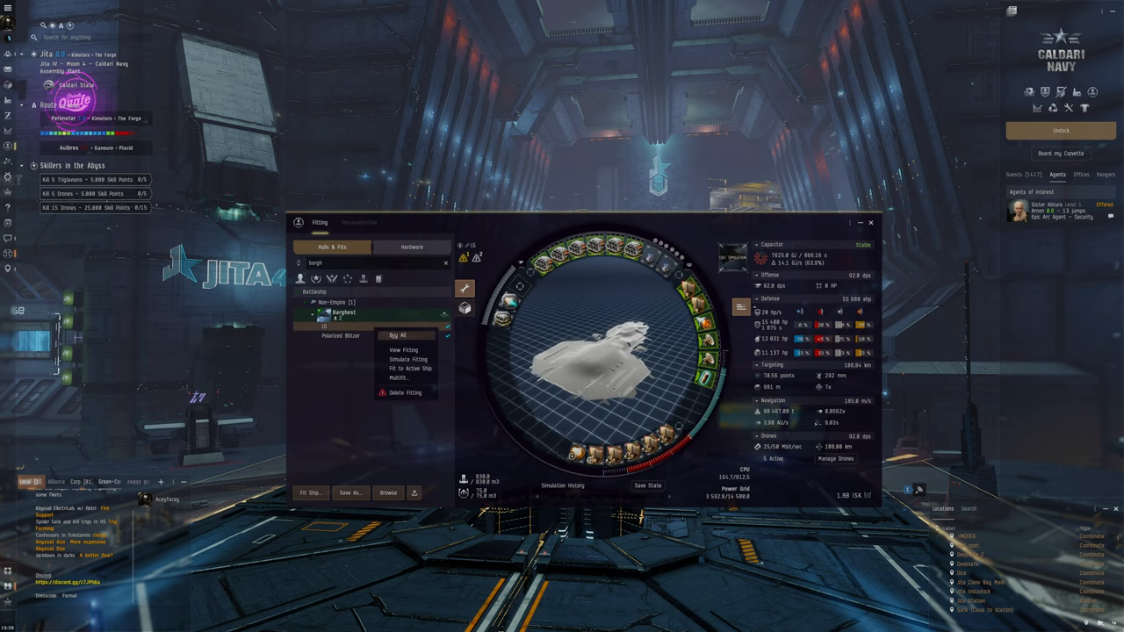
pyautogui.click(397, 335)
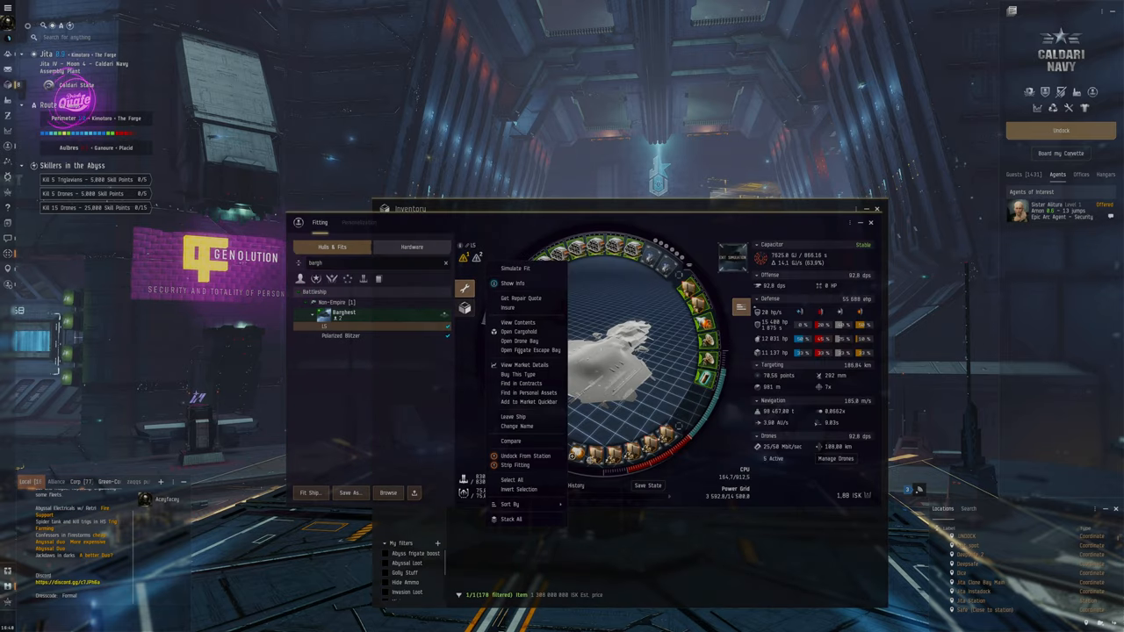
pyautogui.click(516, 426)
pyautogui.write('K')
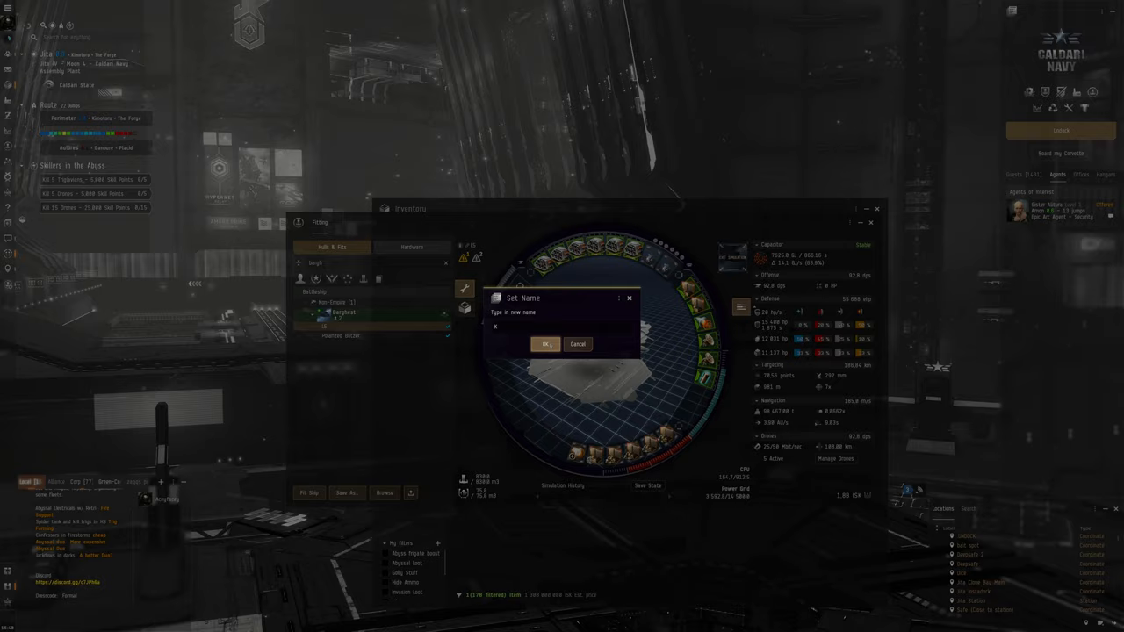
pyautogui.click(544, 343)
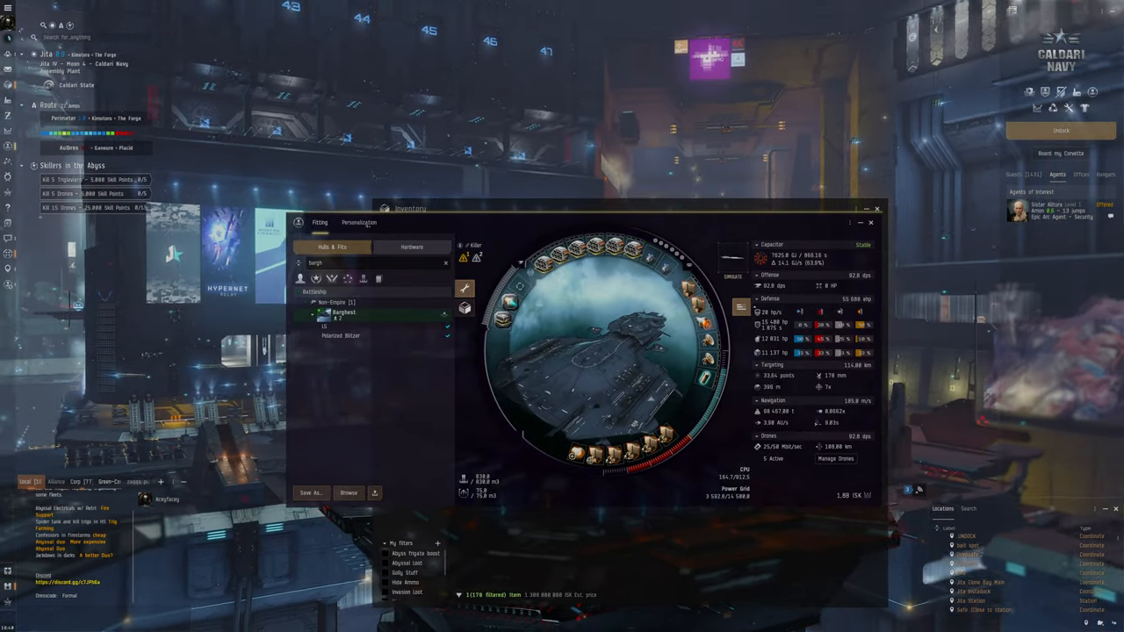
# - Check Regional Market prices for the Triumphant Elite and Redclaw Sable Barghest SKINs
pyautogui.click(359, 223)
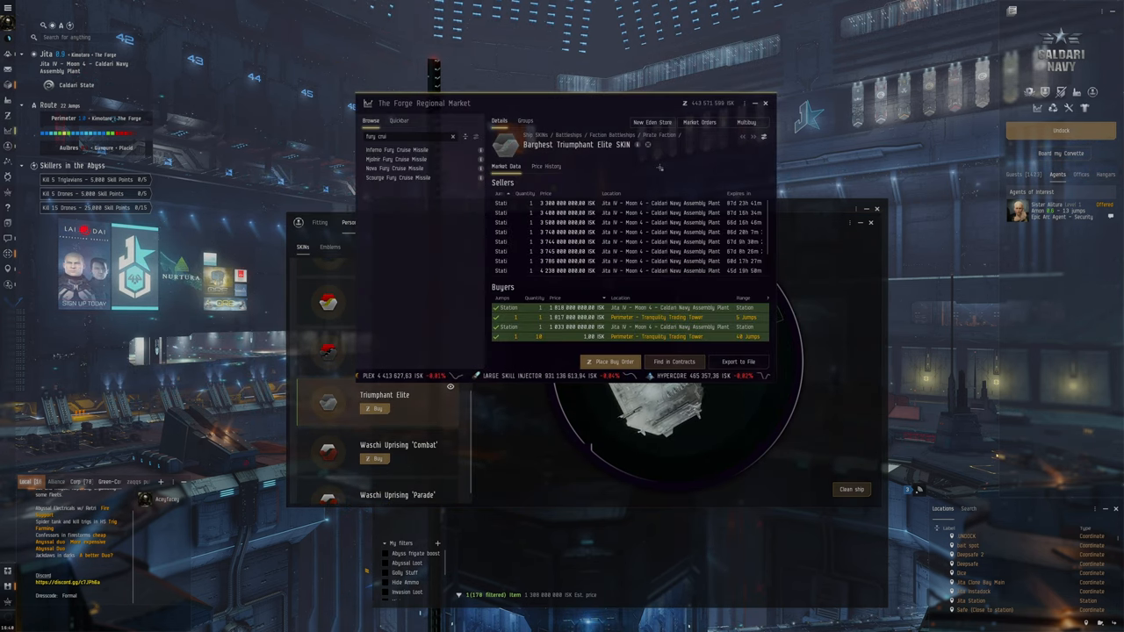
pyautogui.click(765, 103)
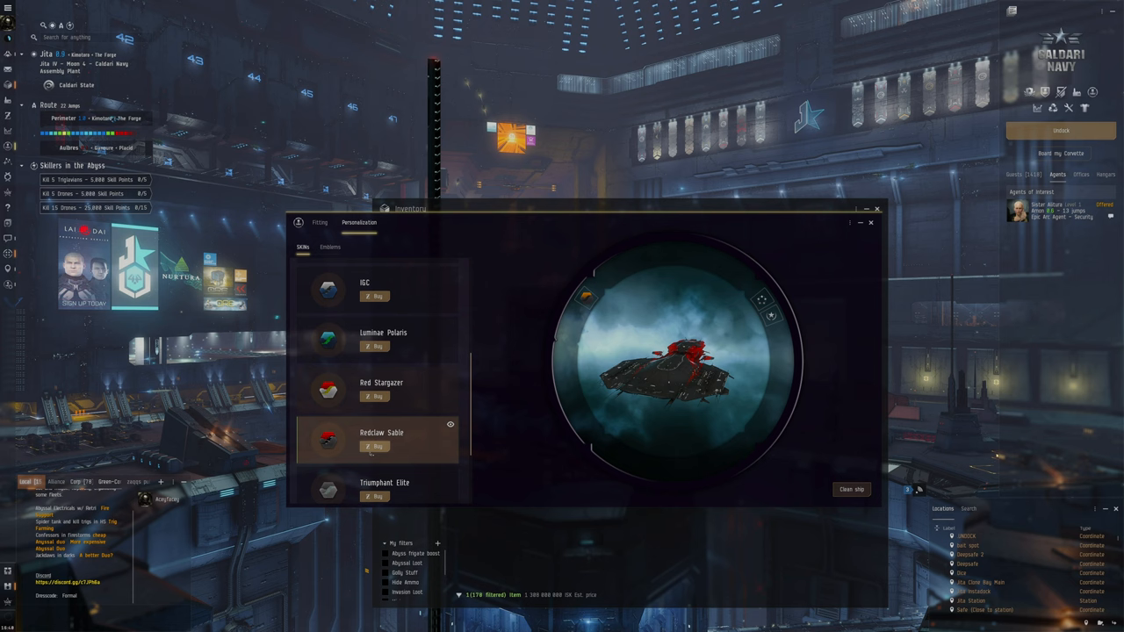
pyautogui.click(374, 446)
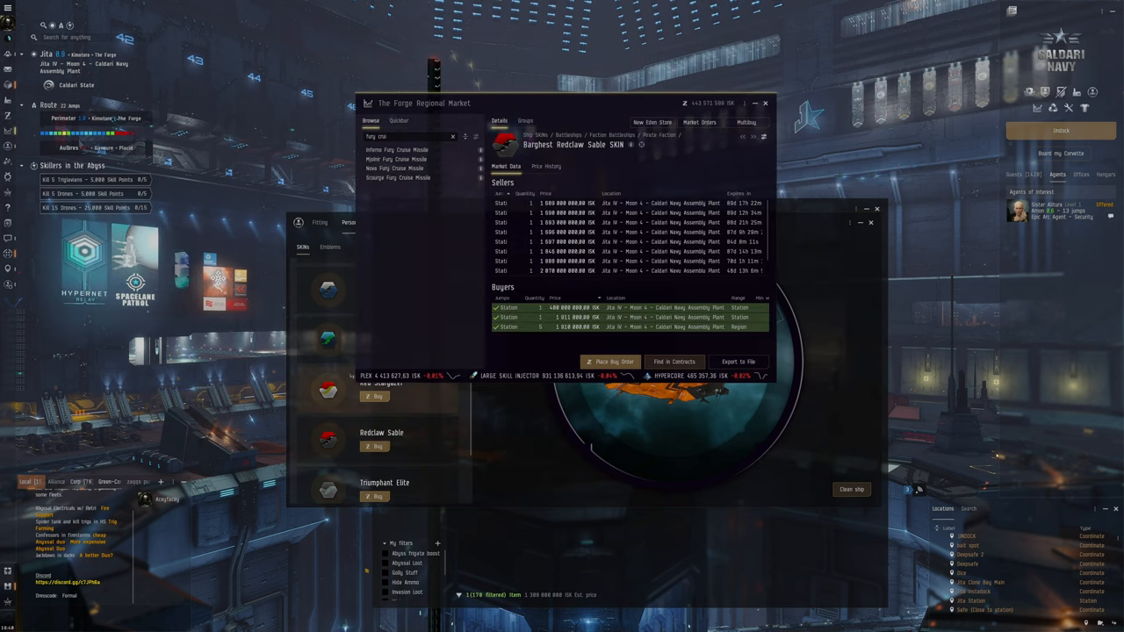
pyautogui.click(382, 332)
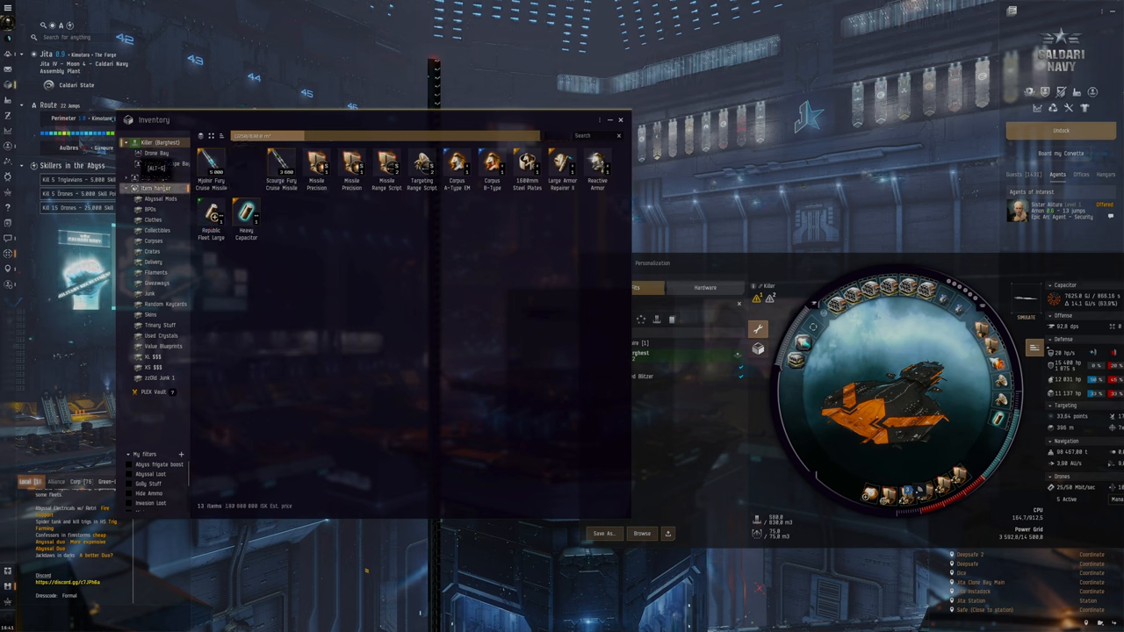
pyautogui.moveTo(281, 167)
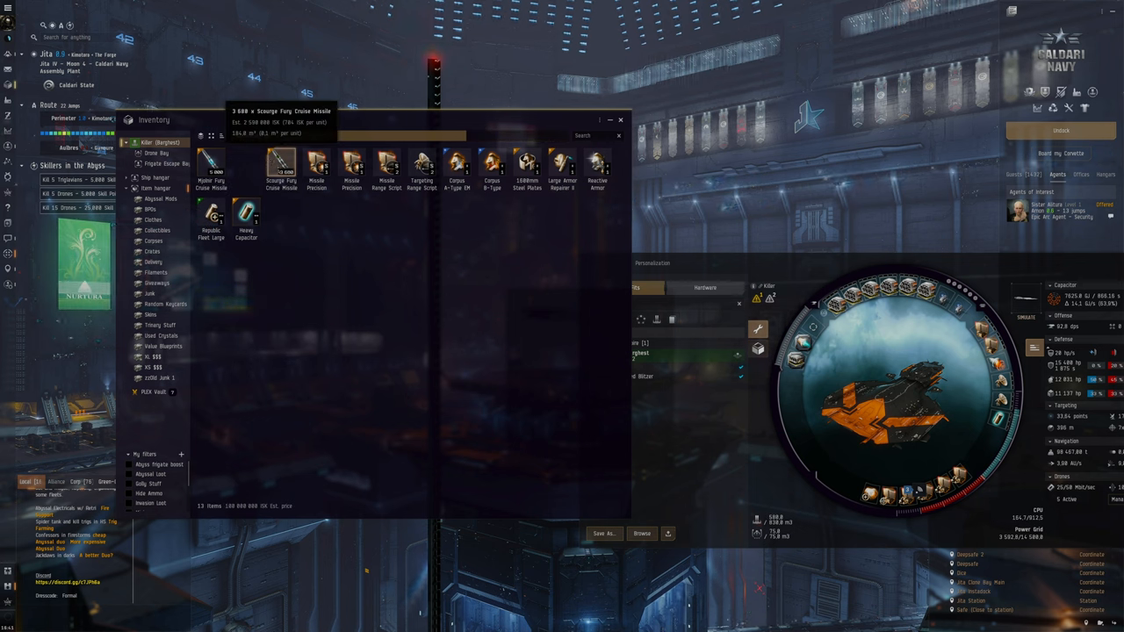
# - Inspect the item hangar contents, then return to the Ship Hangar listing beside the Barghest
pyautogui.click(157, 188)
pyautogui.write('clo')
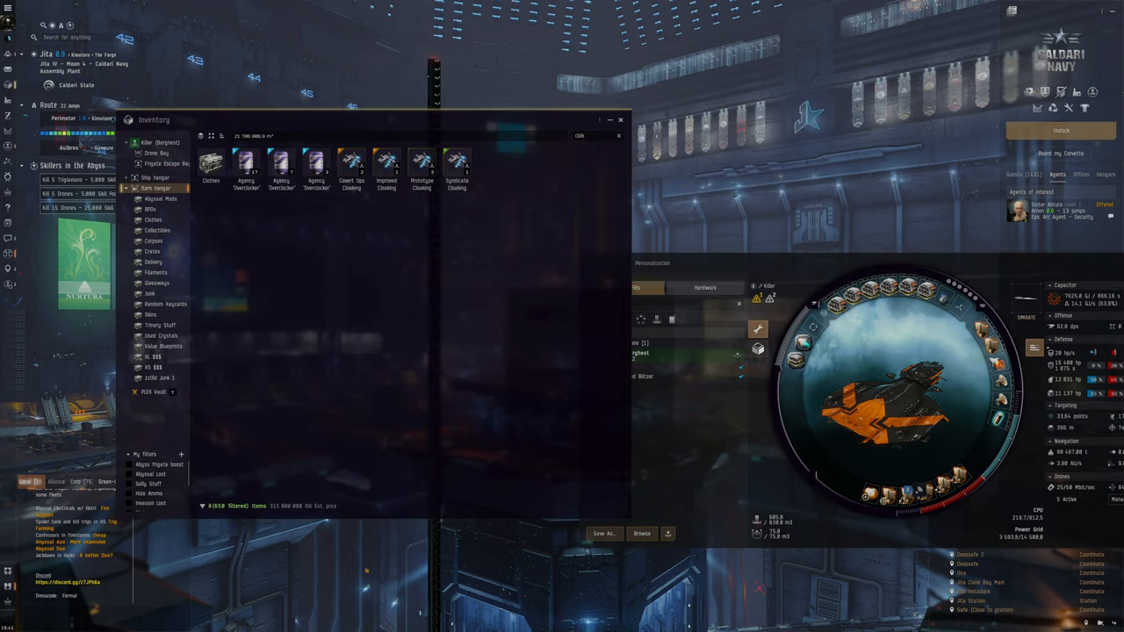
pyautogui.rightClick(210, 166)
pyautogui.write('500mn')
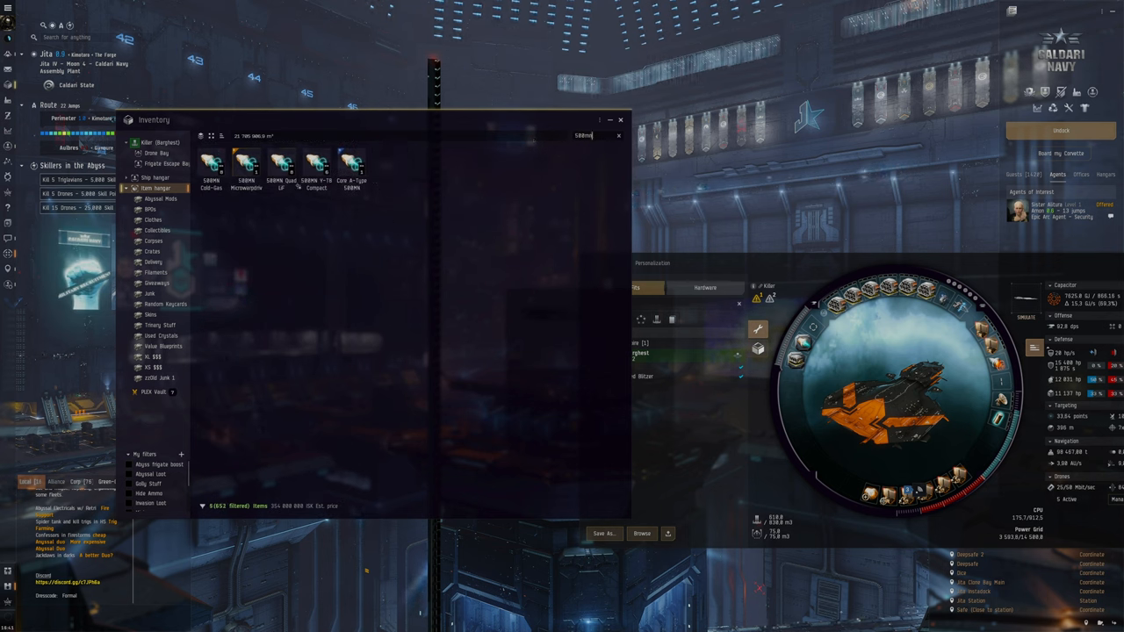
pyautogui.click(316, 163)
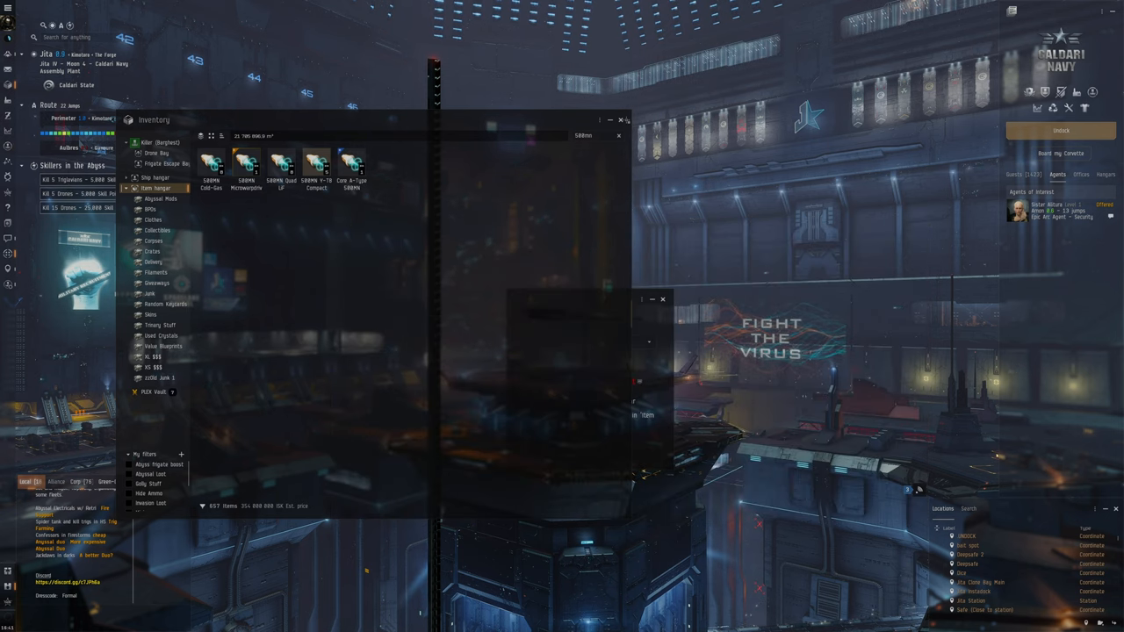
pyautogui.click(157, 177)
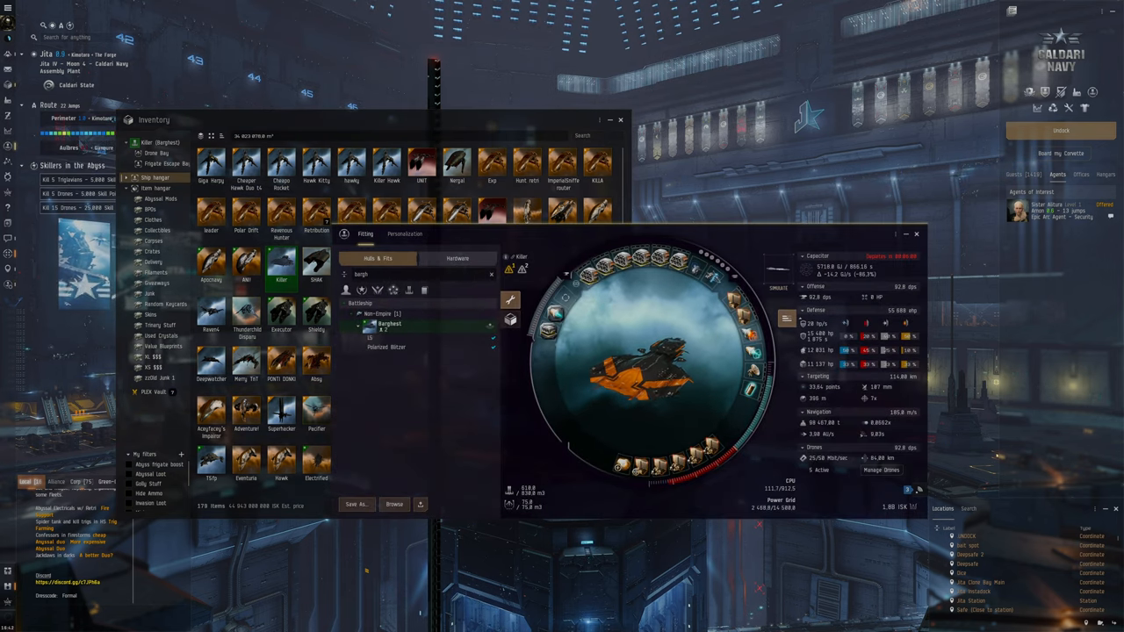
# - Load the dramiel into the Barghest's frigate escape bay and undock
pyautogui.write('dram')
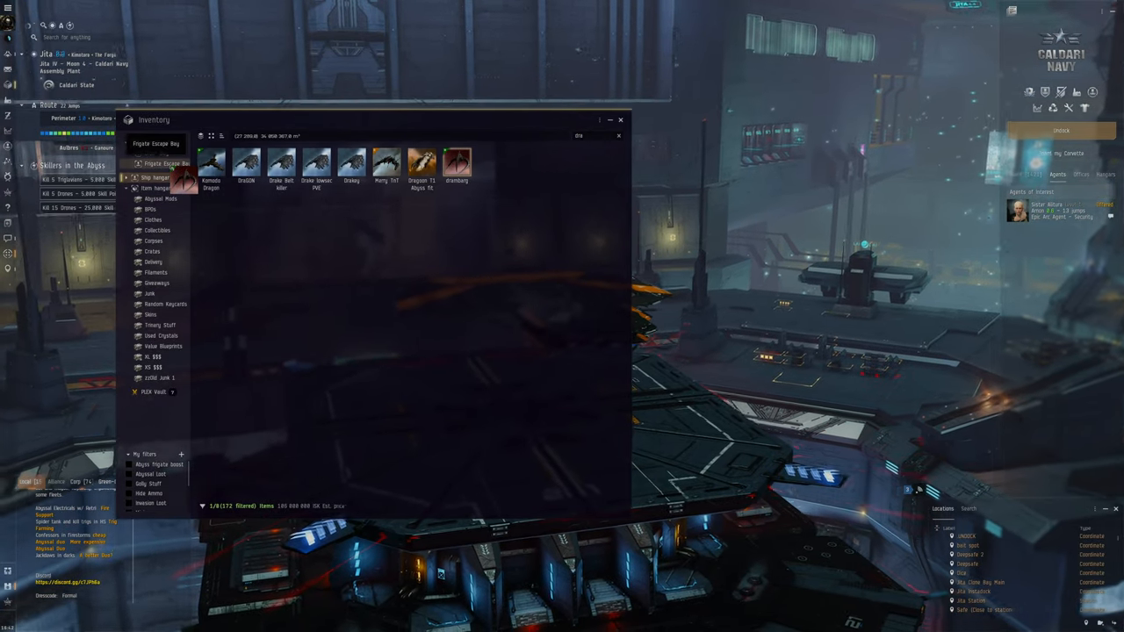
pyautogui.click(154, 152)
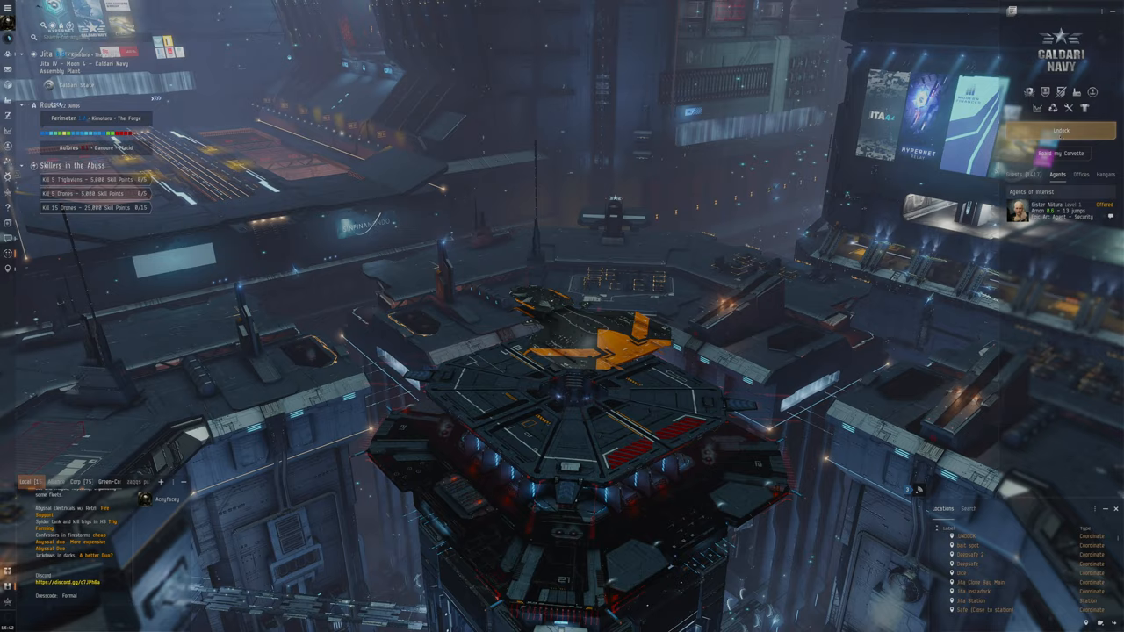
pyautogui.click(1060, 130)
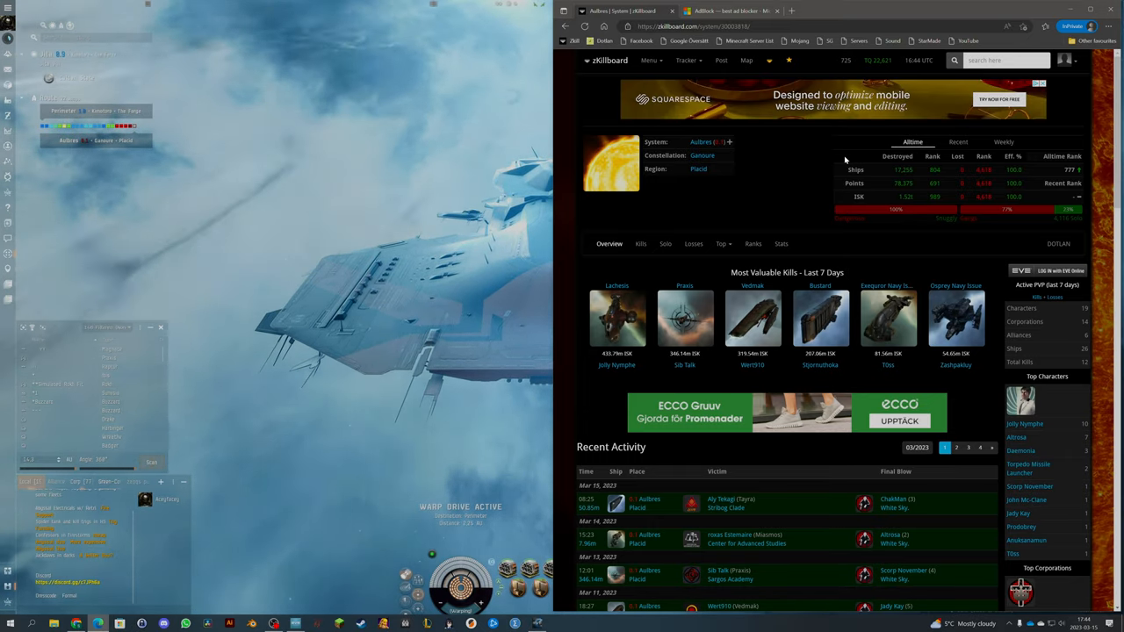
# - Scroll Aulbres's zKillboard page to Recent Activity, then enter Jita as the route start
pyautogui.scroll(-3)
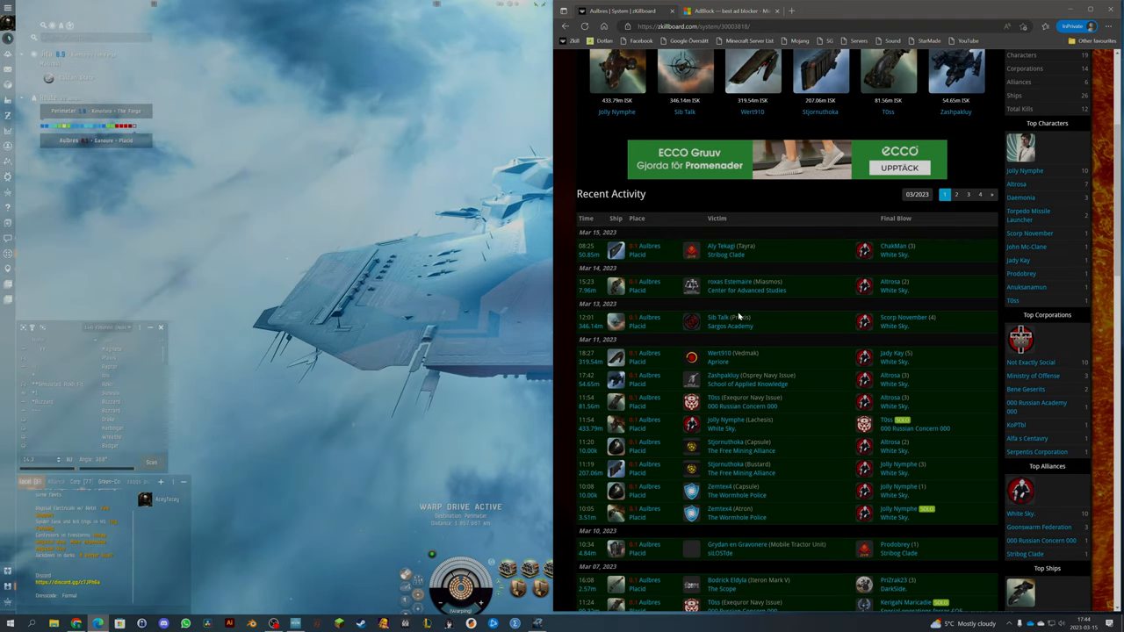
pyautogui.moveTo(725, 364)
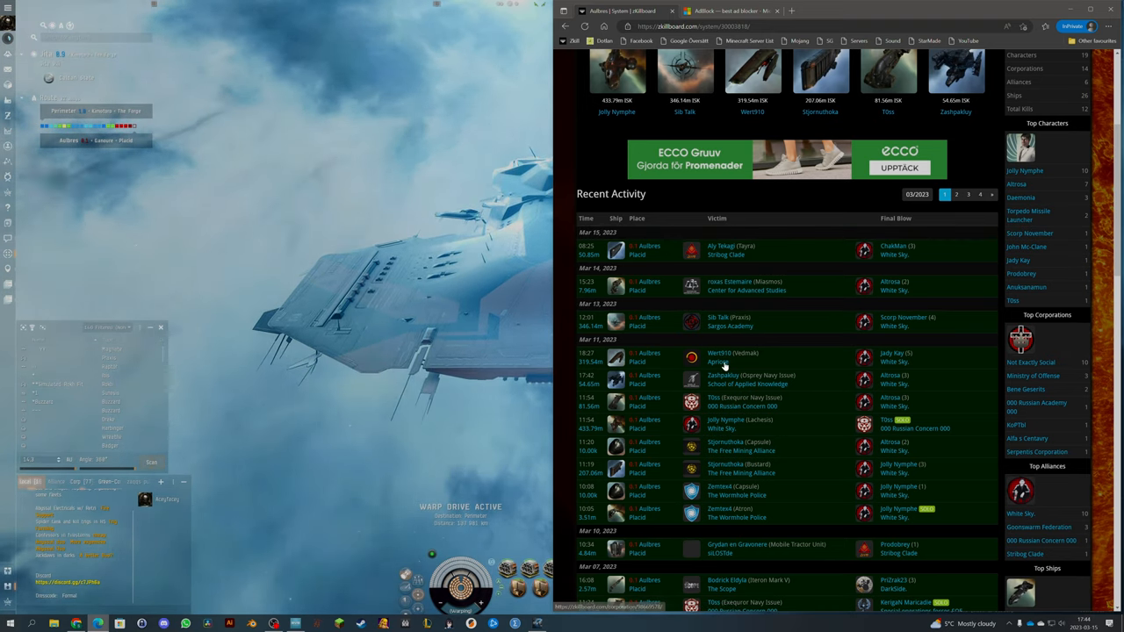
pyautogui.scroll(-3)
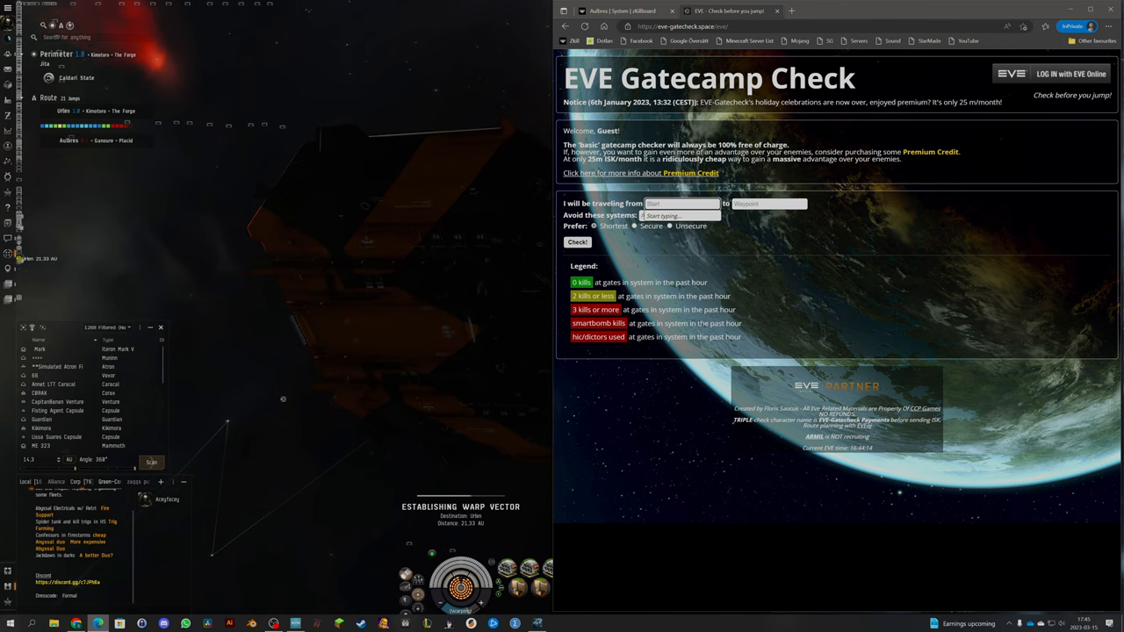
pyautogui.write('Jita')
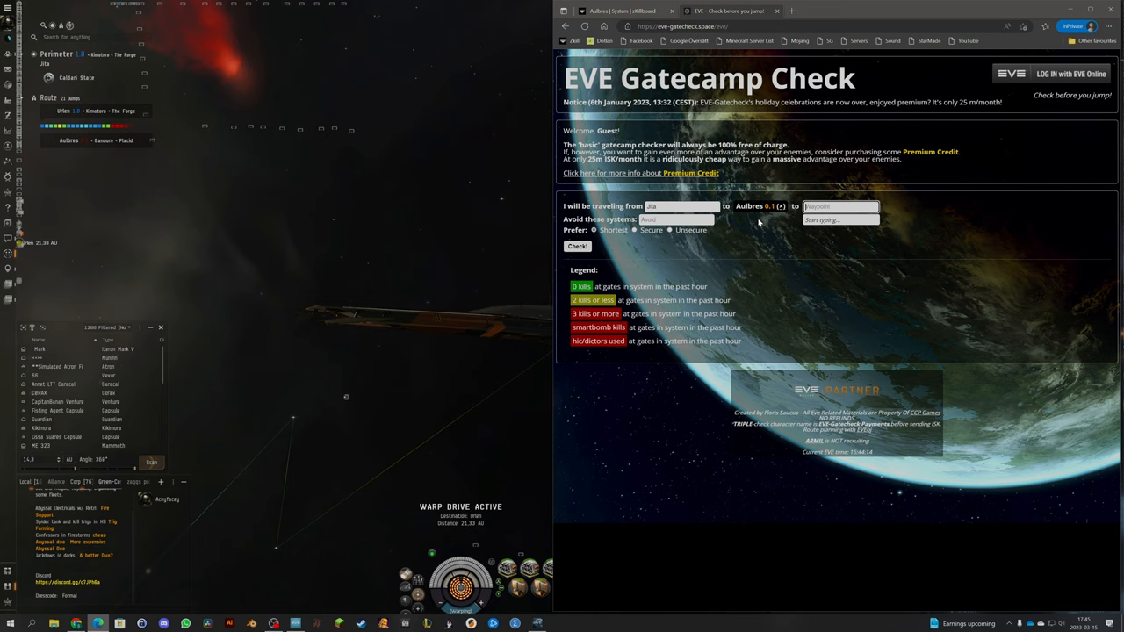
# - Check Jita–Aulbres gates, compare Shortest and Secure routes, and settle on the 22-jump secure route
pyautogui.click(577, 246)
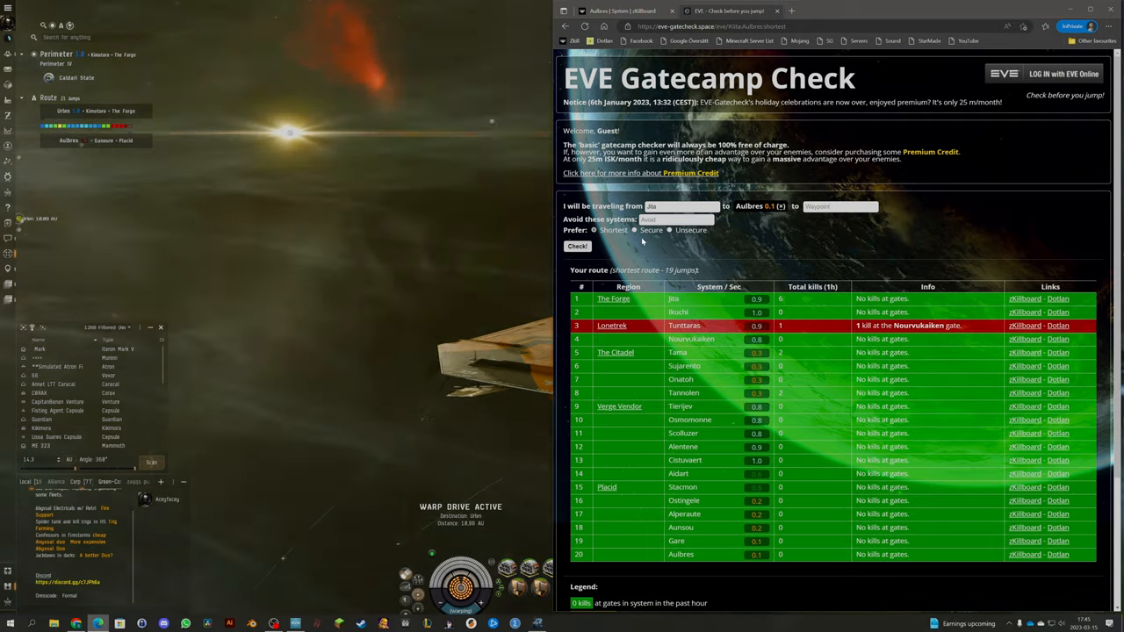
pyautogui.click(576, 246)
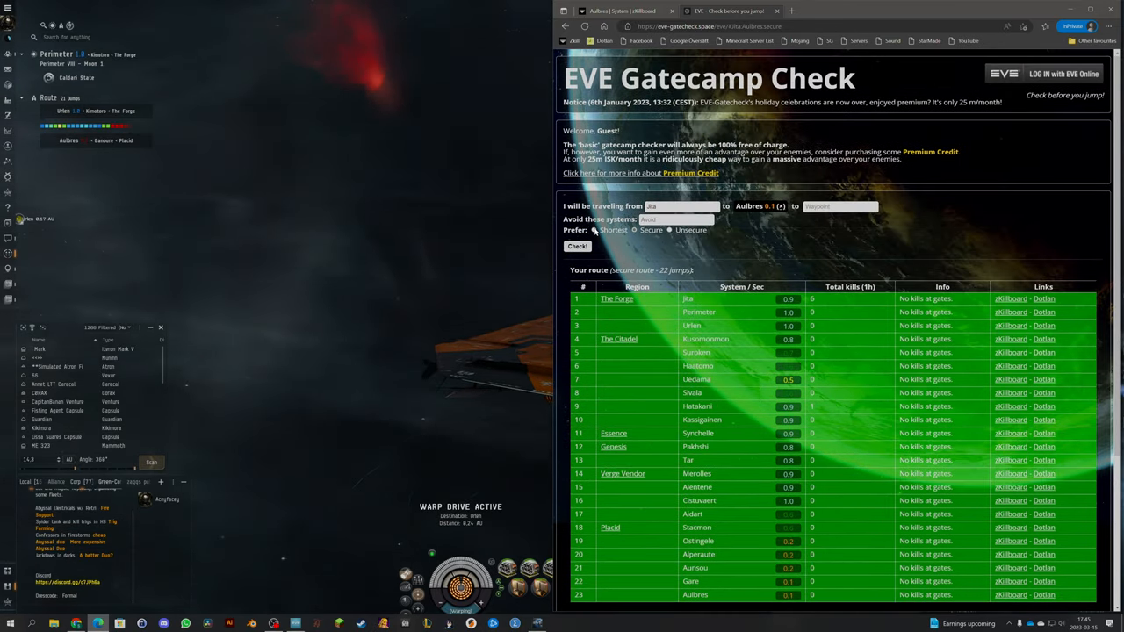
pyautogui.click(576, 245)
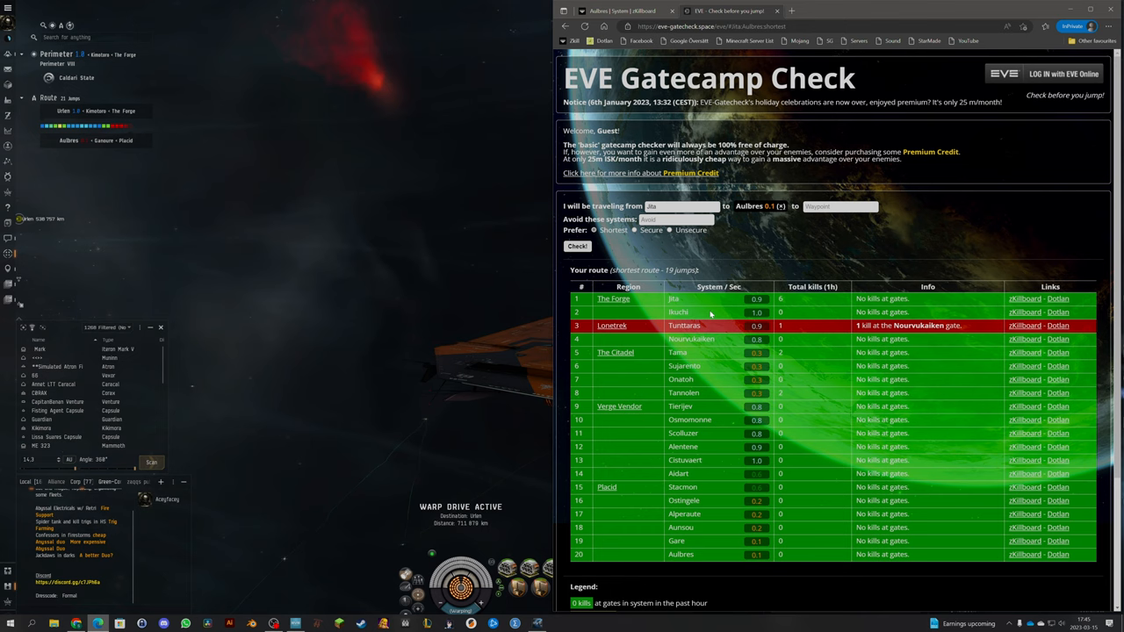
pyautogui.click(634, 230)
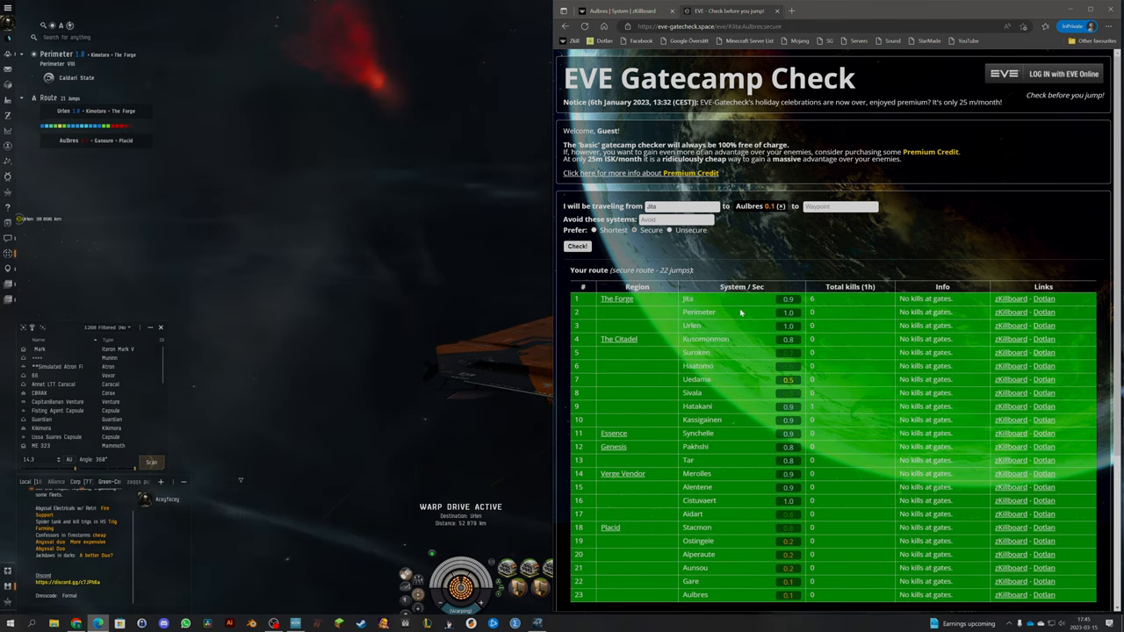
pyautogui.scroll(-3)
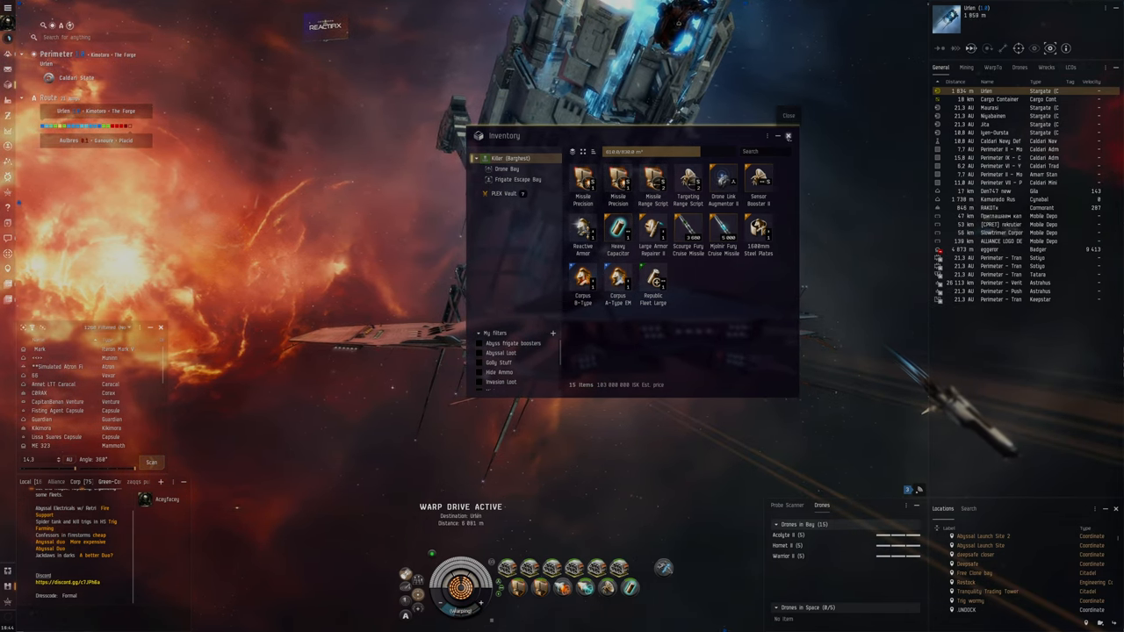
# - Close the cargo inventory and bring up options for the Murethand level 5 agent
pyautogui.click(787, 137)
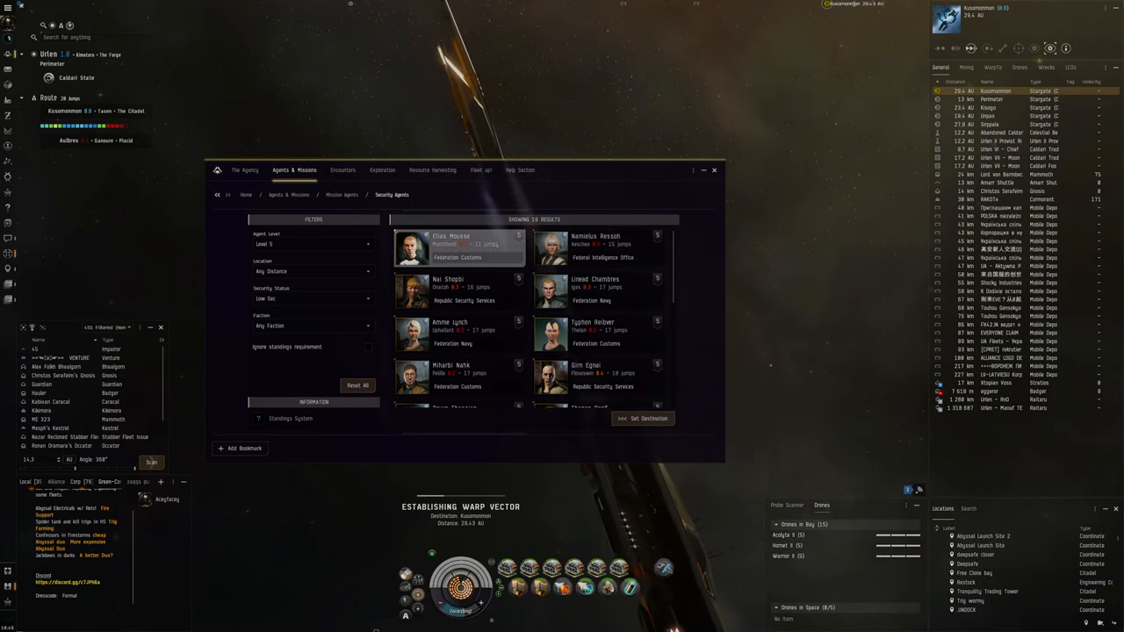
pyautogui.rightClick(456, 246)
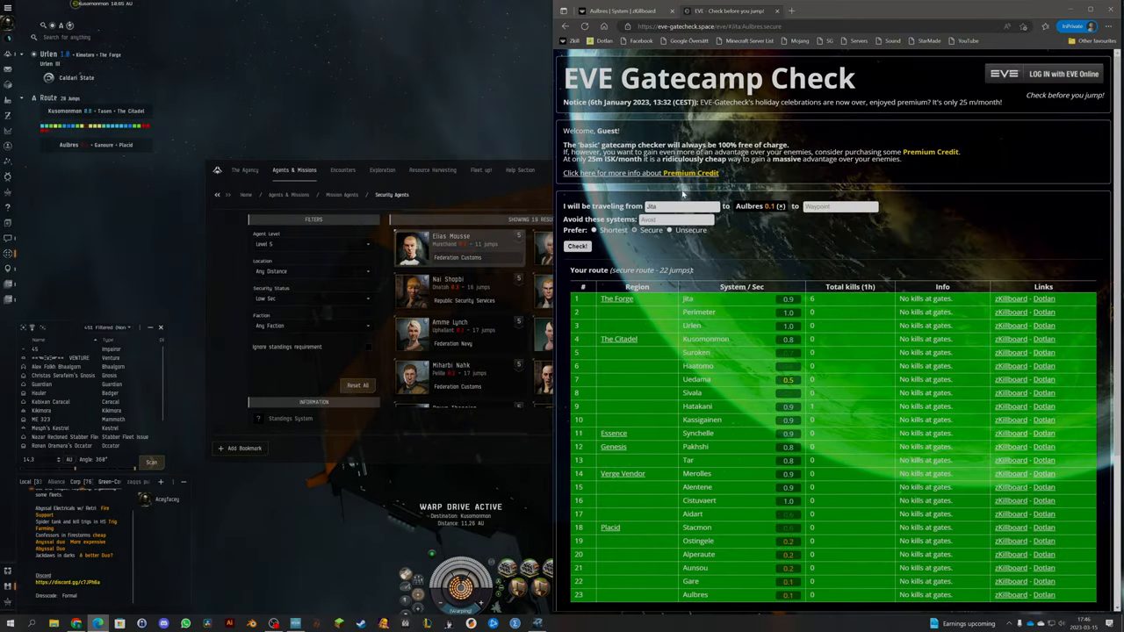
# - Add Murethand as a waypoint after Aulbres and review the 39-jump route's gate table
pyautogui.click(838, 206)
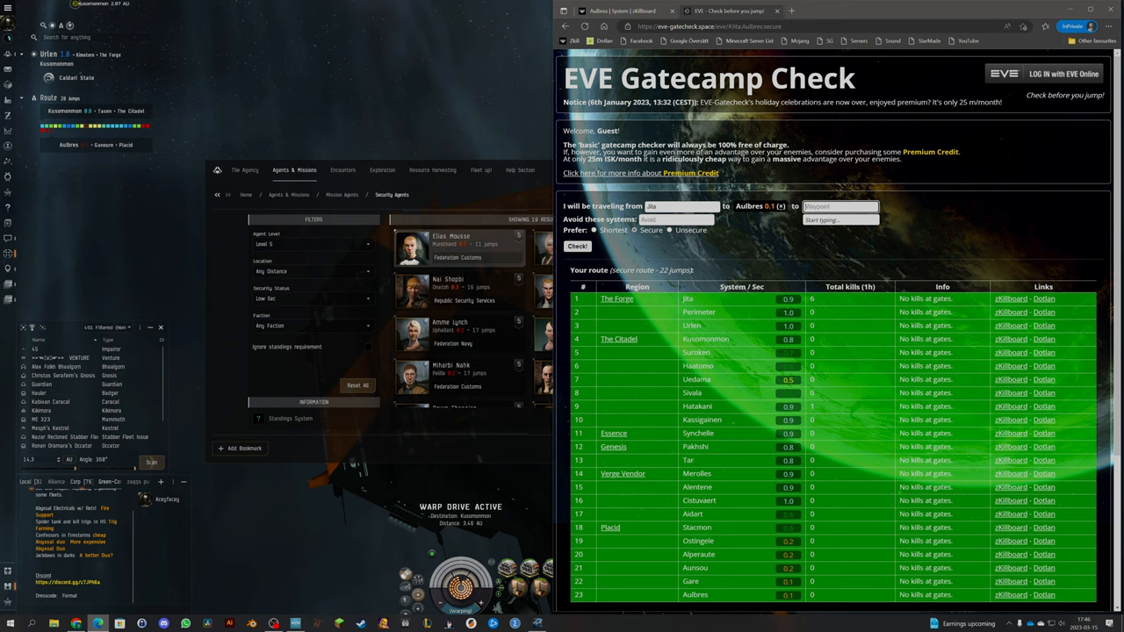
pyautogui.write('mure')
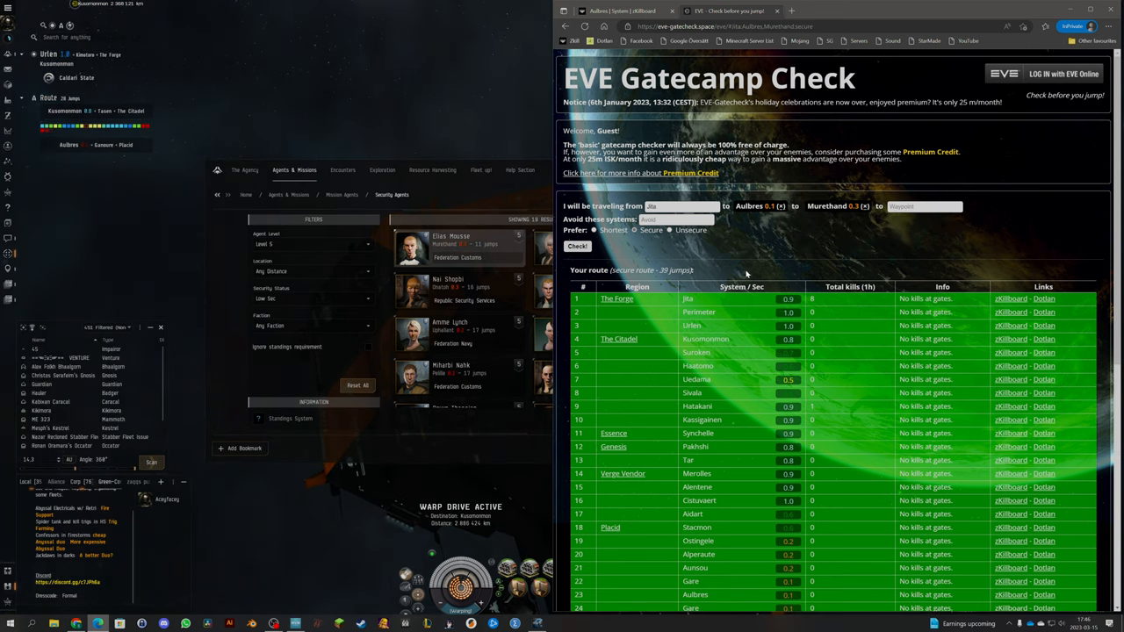
pyautogui.scroll(-3)
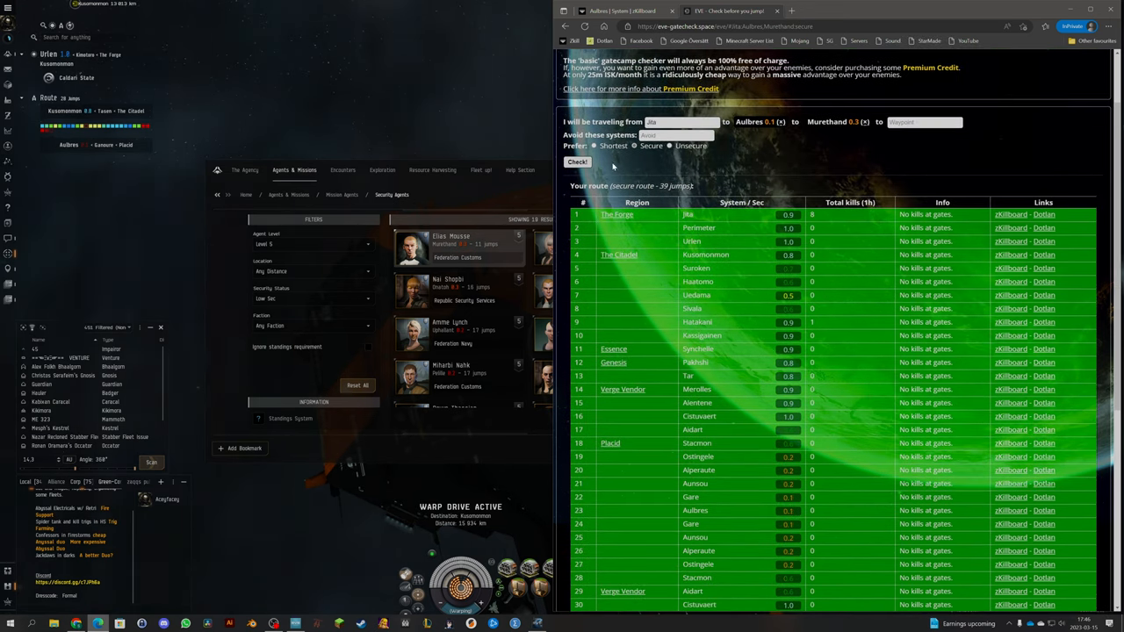
pyautogui.click(576, 162)
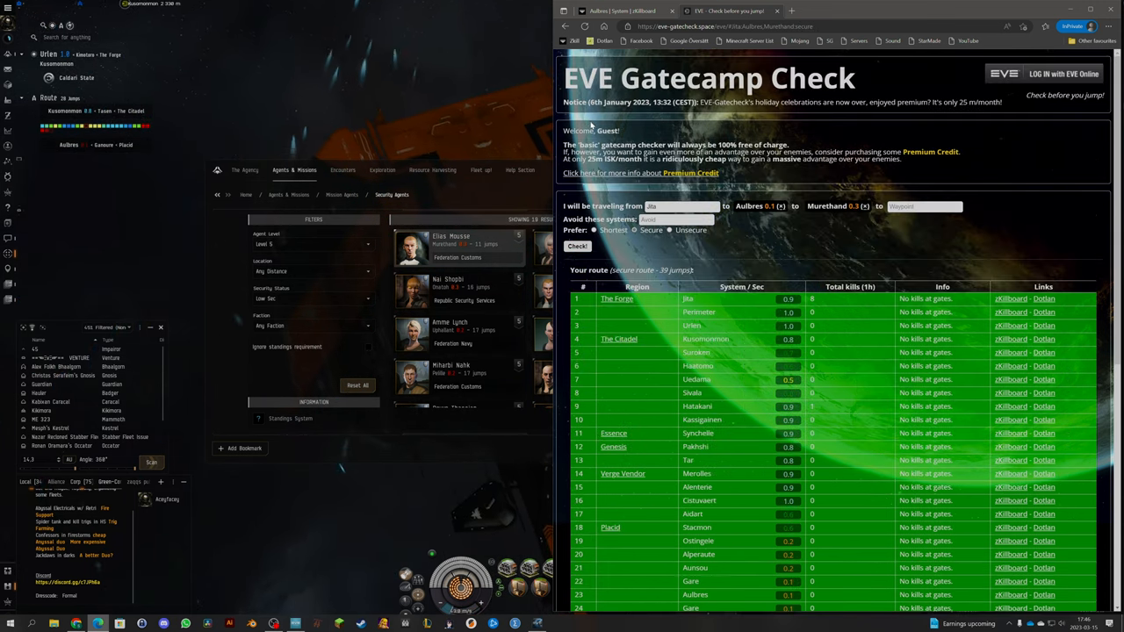
pyautogui.scroll(-3)
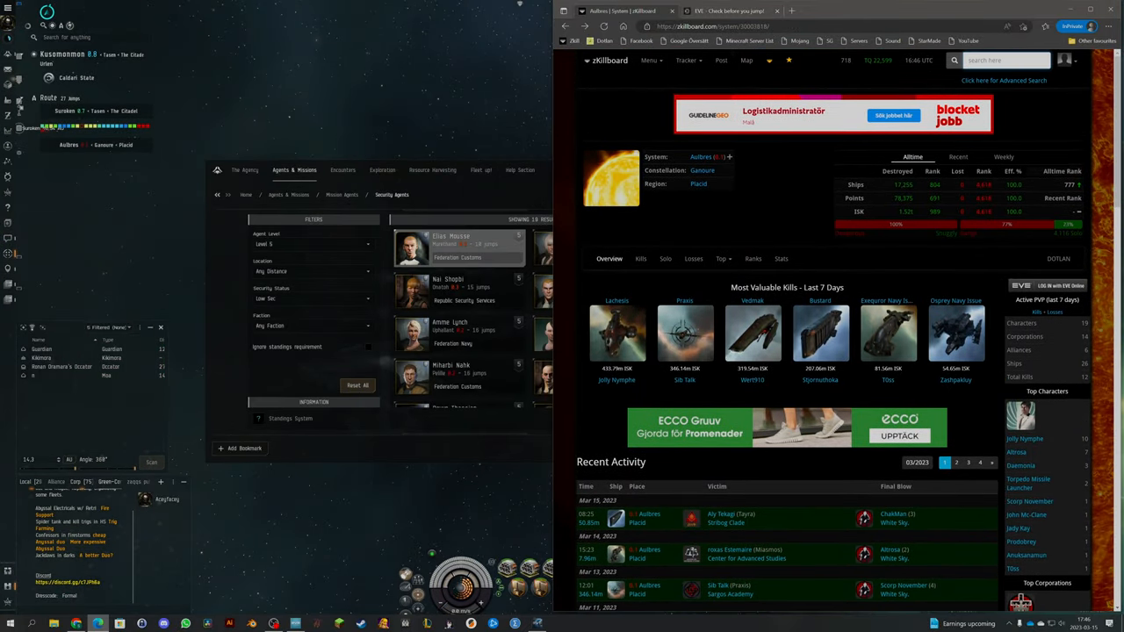
# - Search 'muretha' on zKillboard and scroll through Murethand's recent kills
pyautogui.write('muretha')
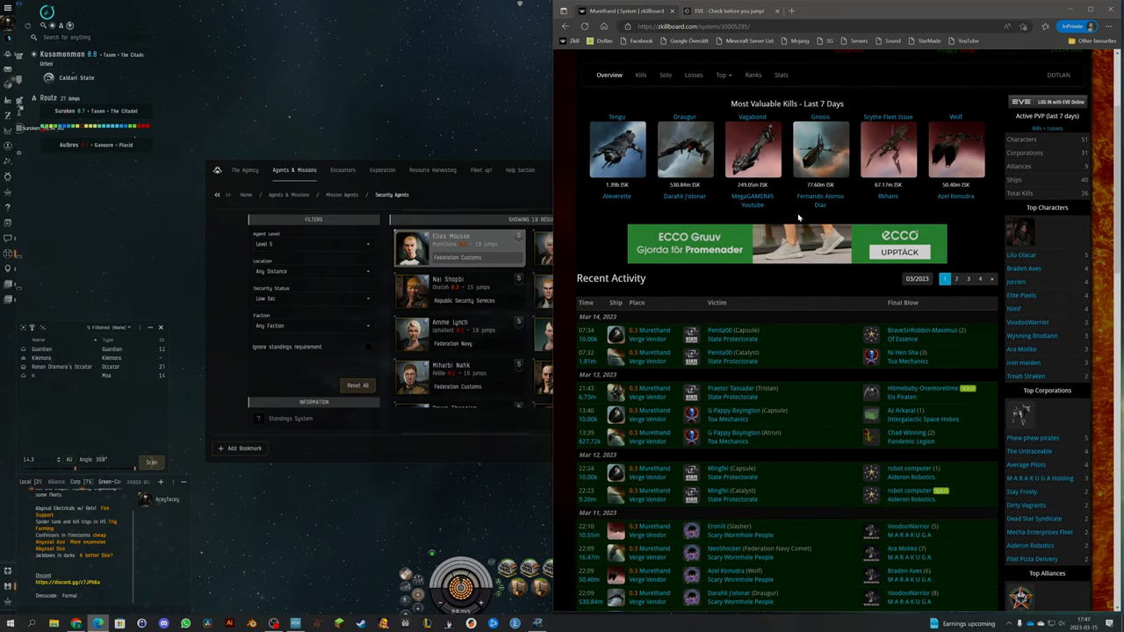
pyautogui.scroll(-3)
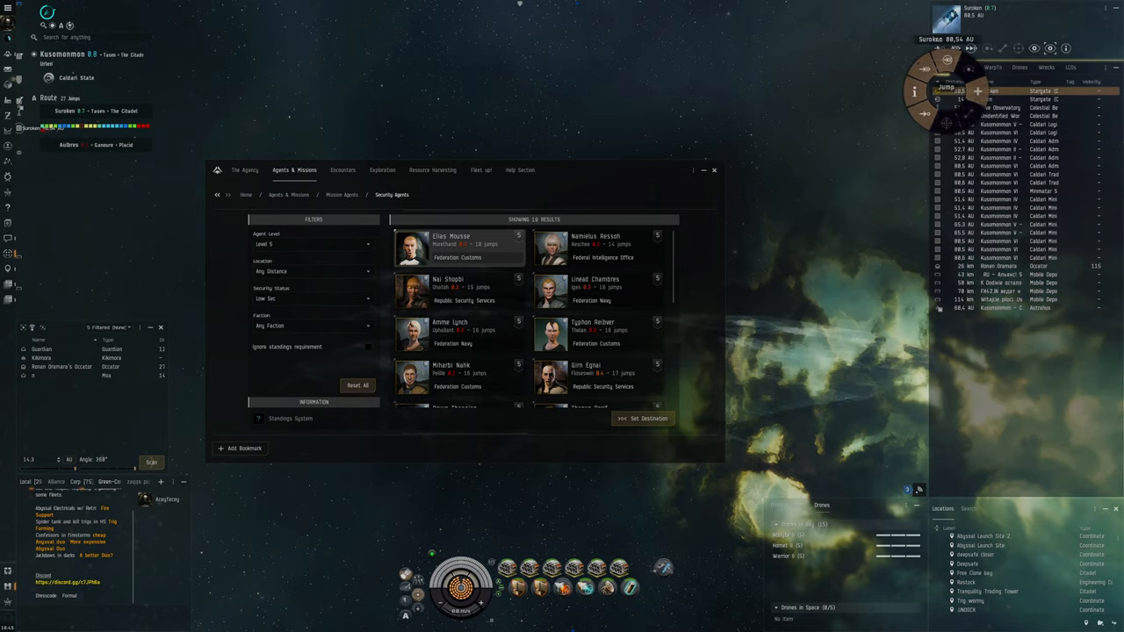
# - Jump to Suroken and continue along the route to Stacmon's Ostingele gate
pyautogui.click(713, 170)
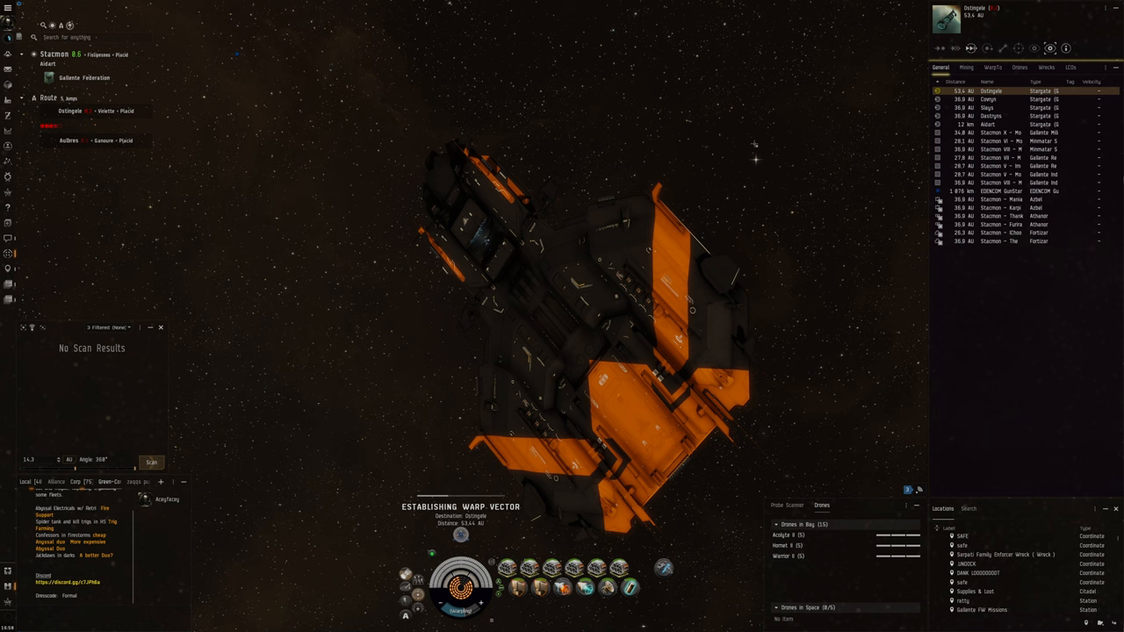
# - Review the Aulbres station's services, then show info for the Aulbres solar system
pyautogui.rightClick(506, 566)
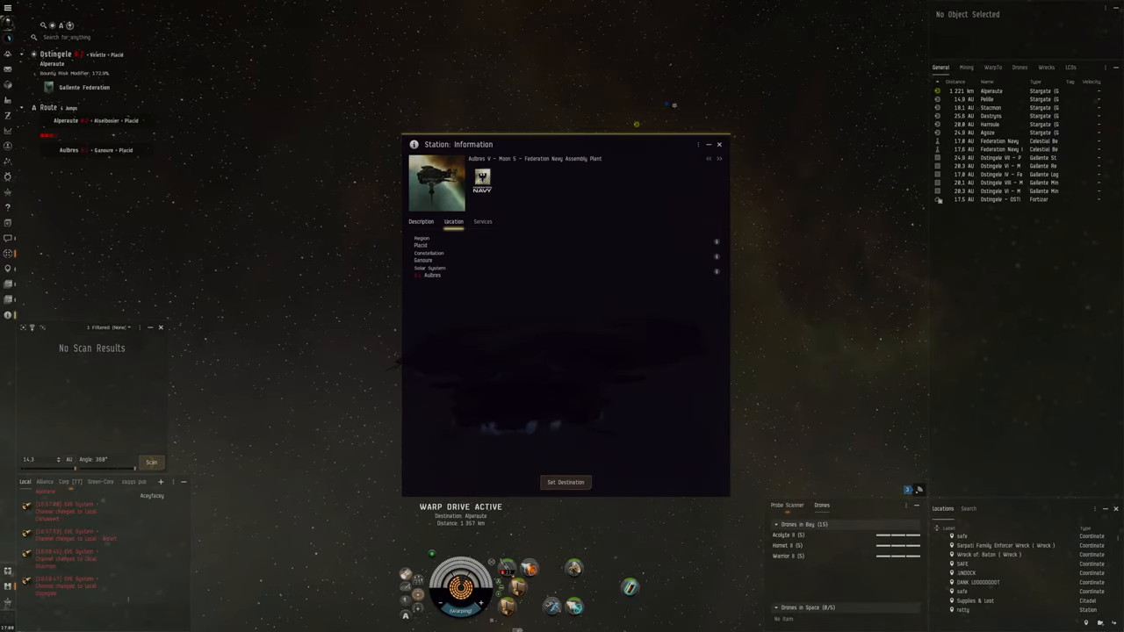
pyautogui.click(482, 221)
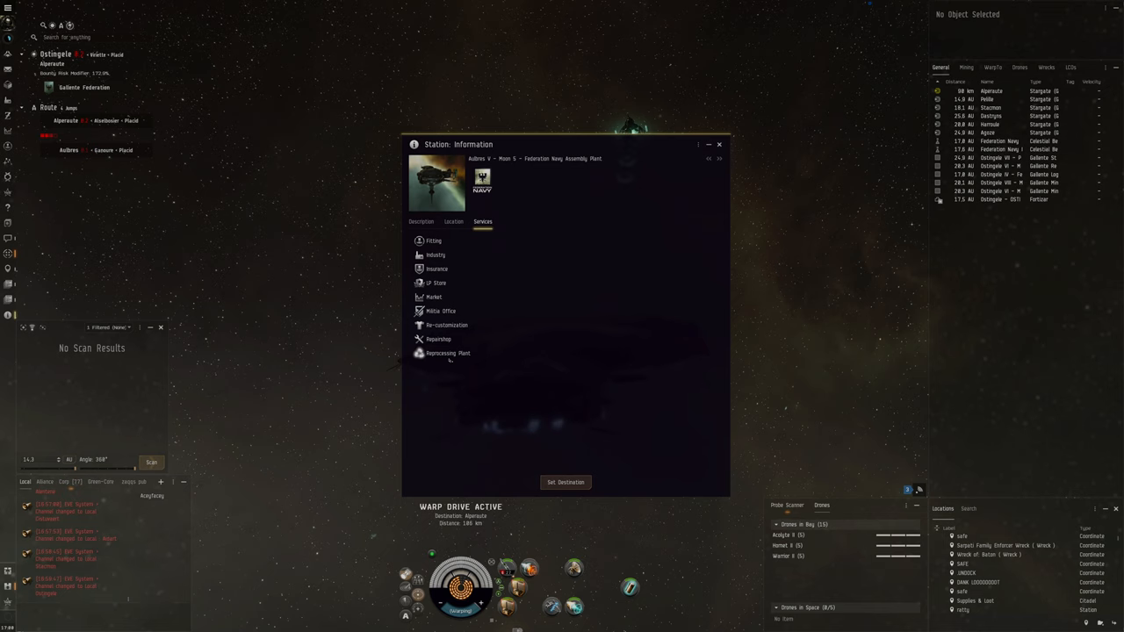
pyautogui.click(719, 144)
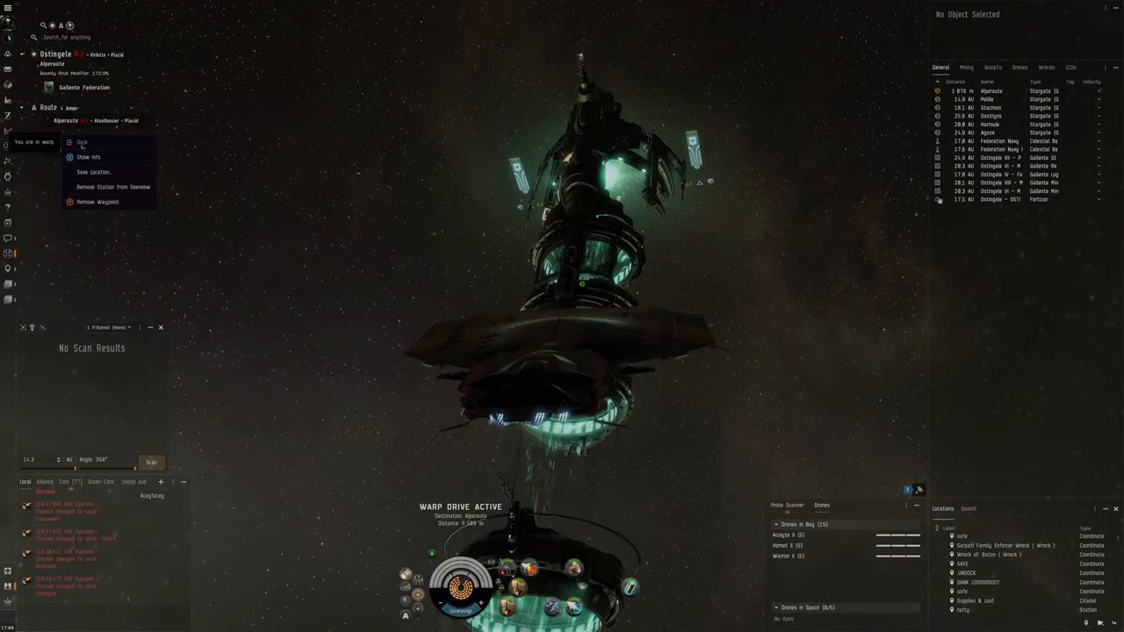
pyautogui.click(88, 156)
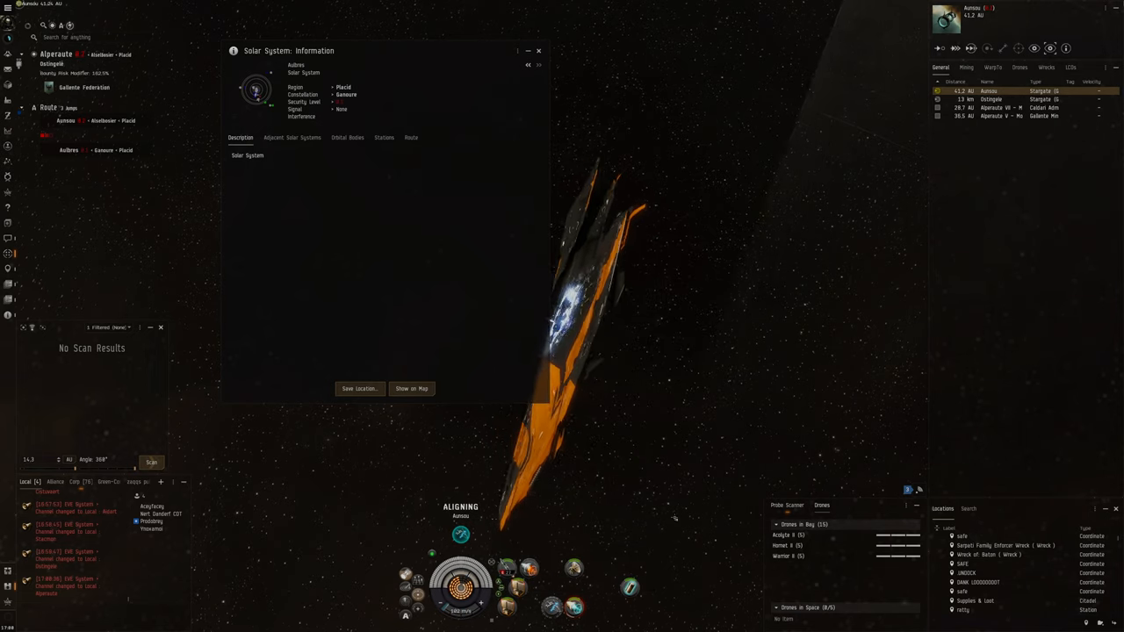
# - Arrive in Aulbres, warp to the Federation Navy Assembly Plant, and view Cap Booster 400 listings
pyautogui.click(383, 137)
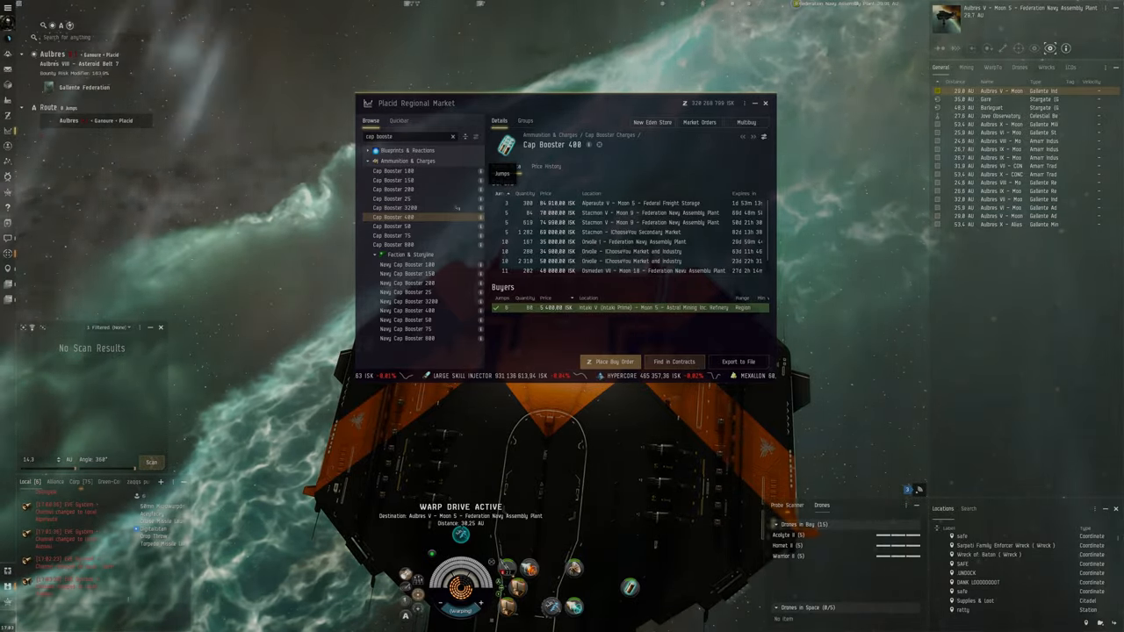
# - View Cap Booster 150 and Cap Booster 800 market orders, then close the Regional Market
pyautogui.click(394, 180)
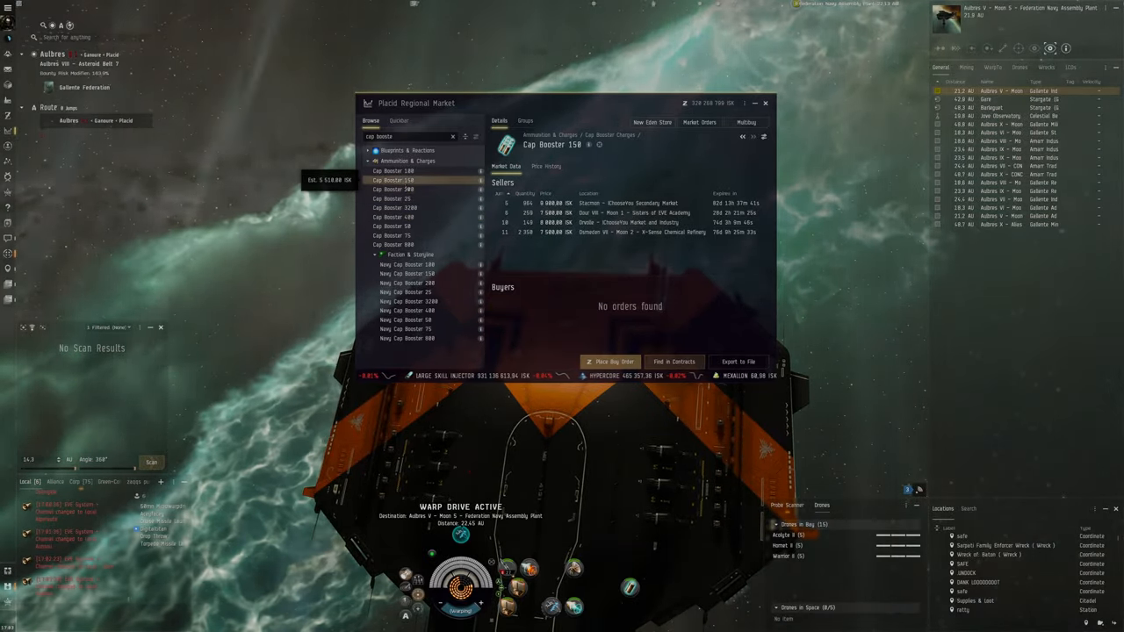
pyautogui.click(394, 244)
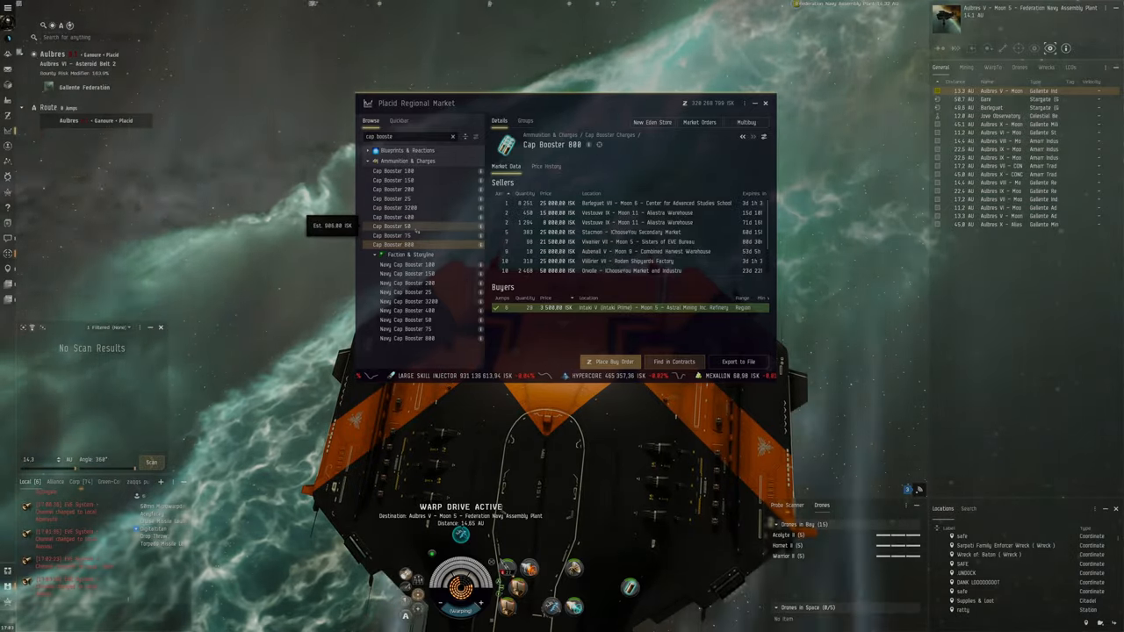
pyautogui.click(764, 103)
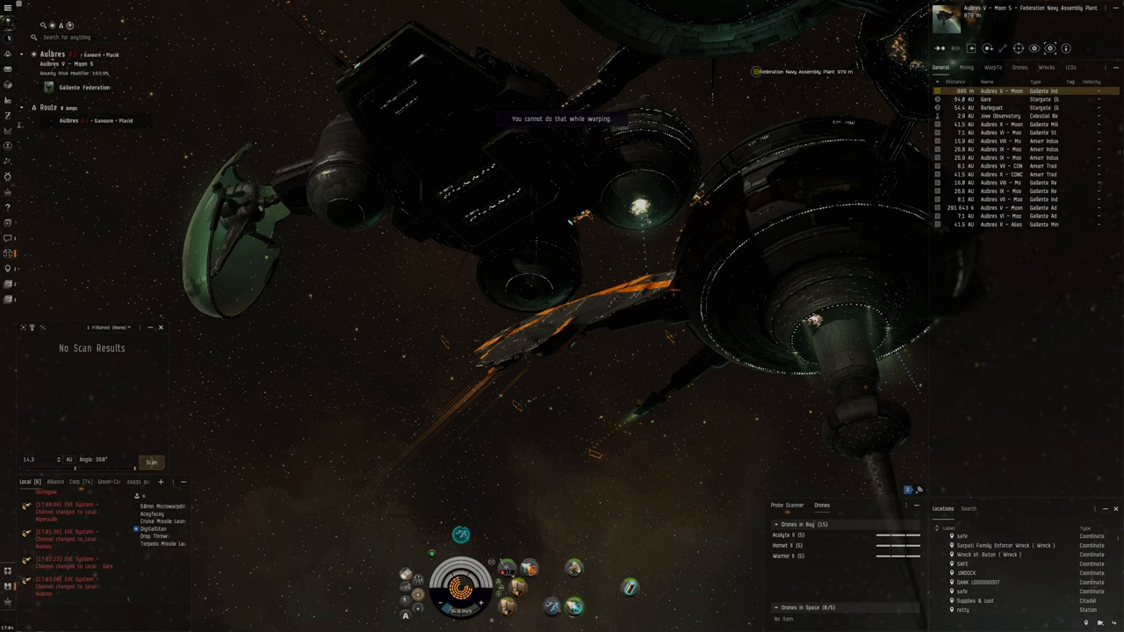
# - Save an 'LS hub DOCK' bookmark and dock at the Federation Navy Assembly Plant
pyautogui.click(1087, 602)
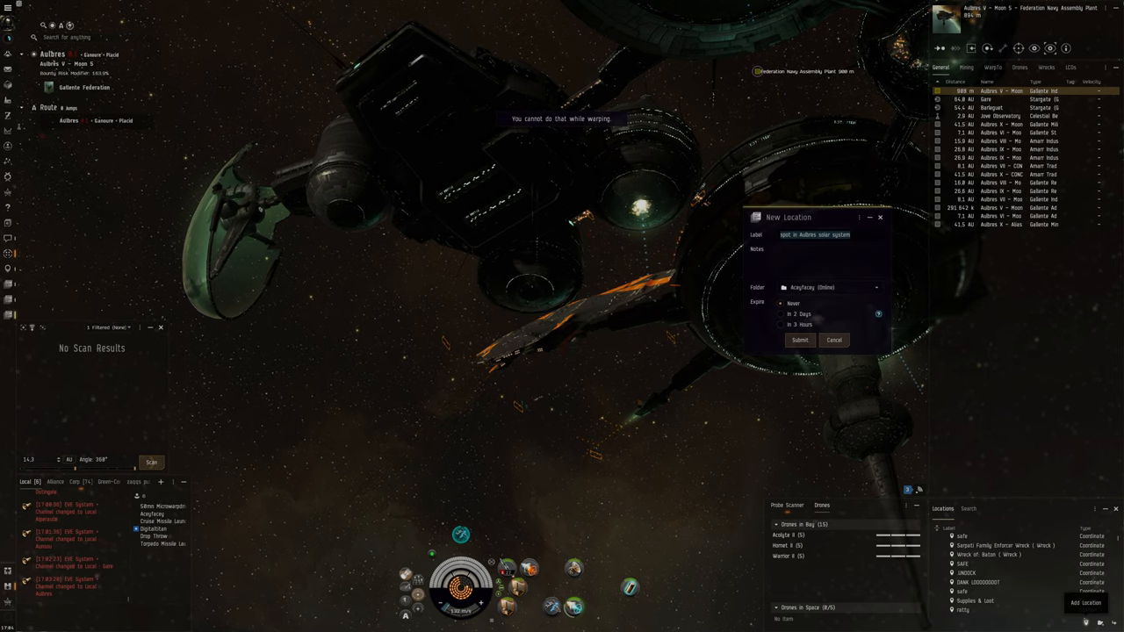
pyautogui.write('LS hub DOCK')
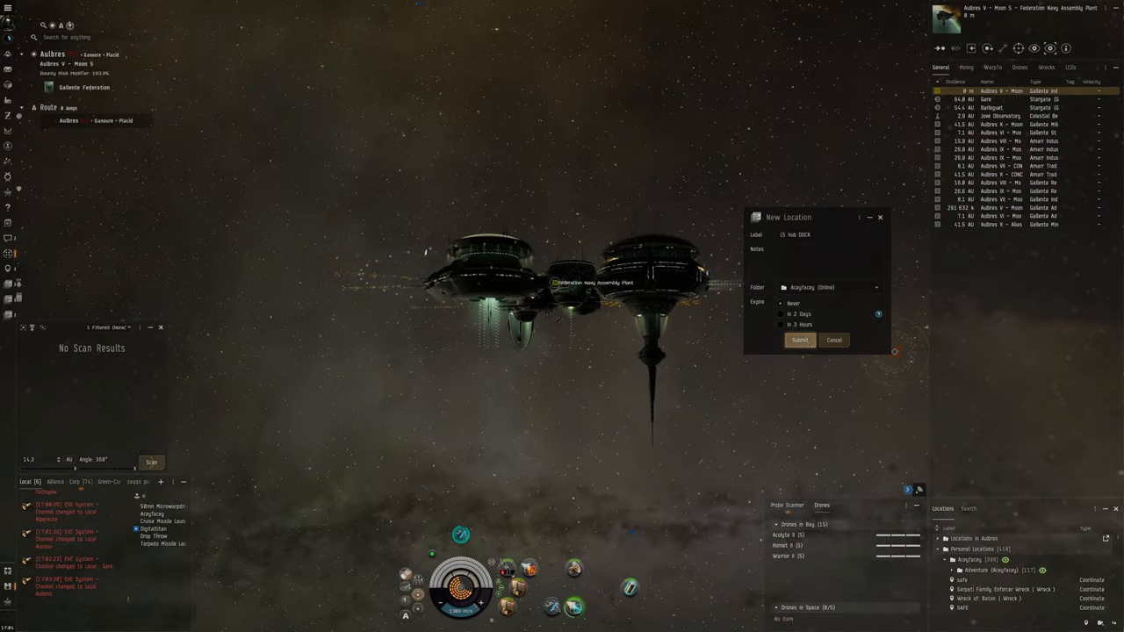
pyautogui.click(799, 339)
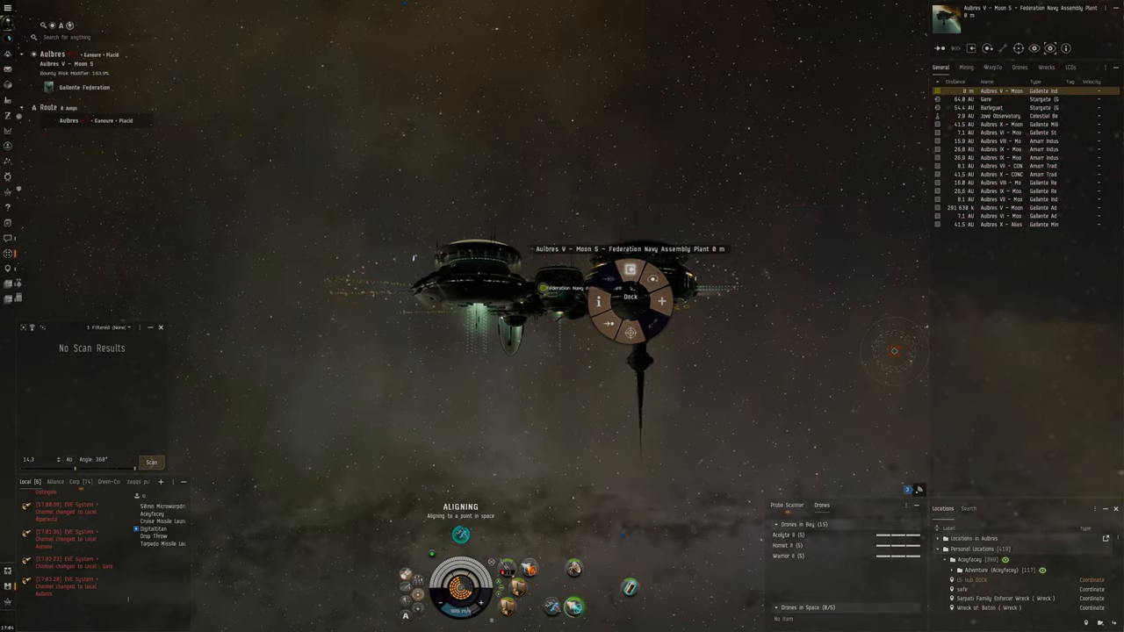
pyautogui.click(631, 296)
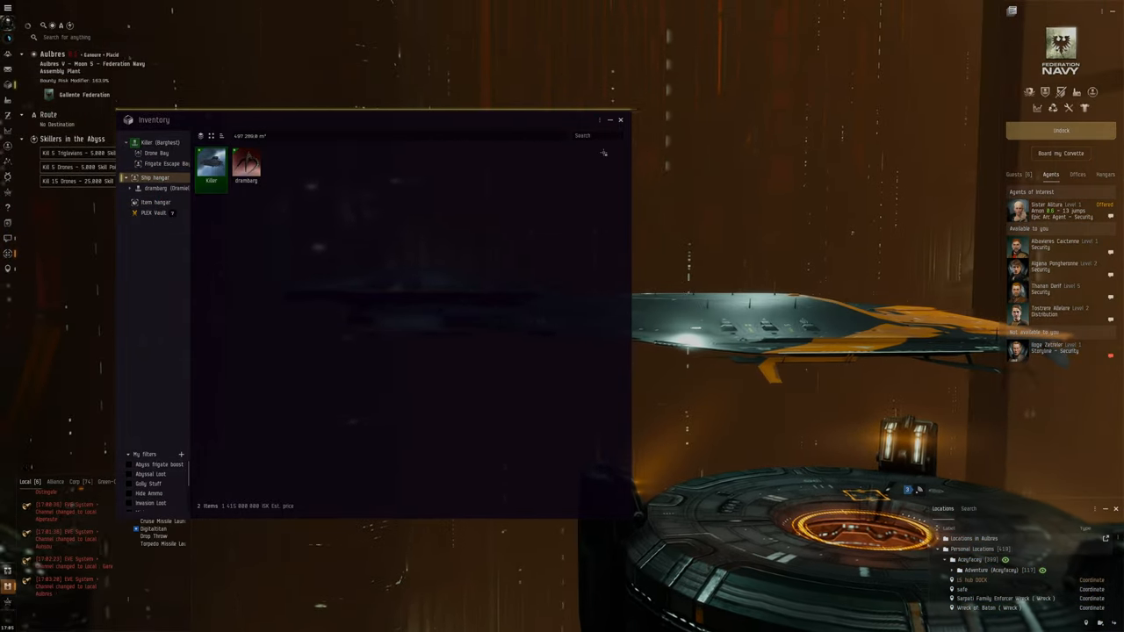
# - Request a mission from level 5 agent Thanan Denf, then close the Inventory
pyautogui.click(620, 120)
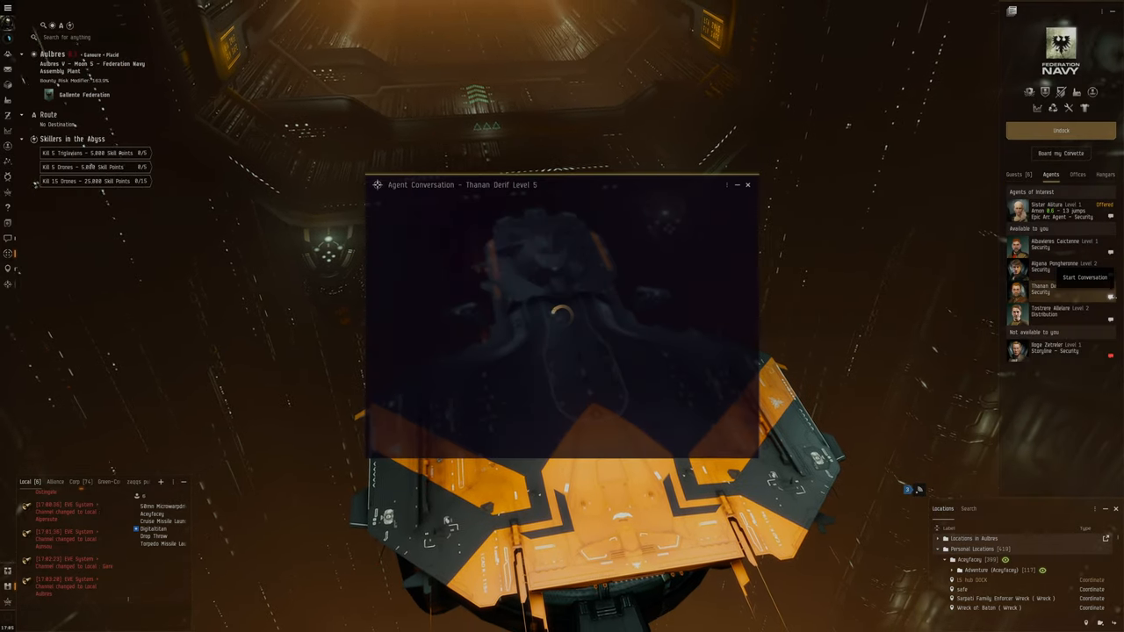
pyautogui.click(1084, 277)
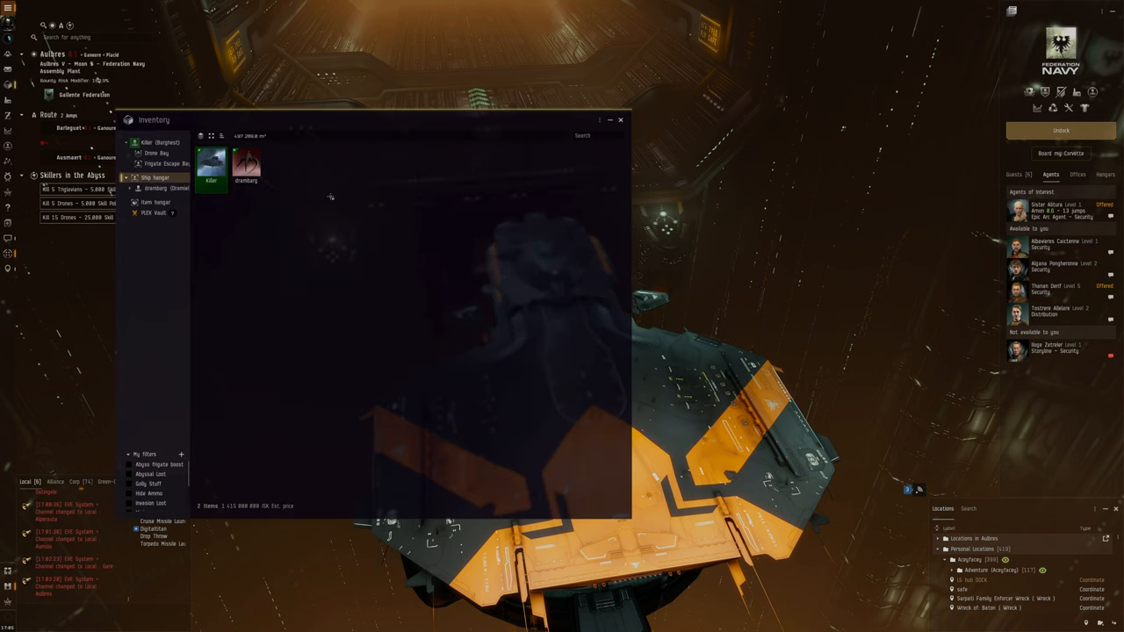
pyautogui.click(620, 119)
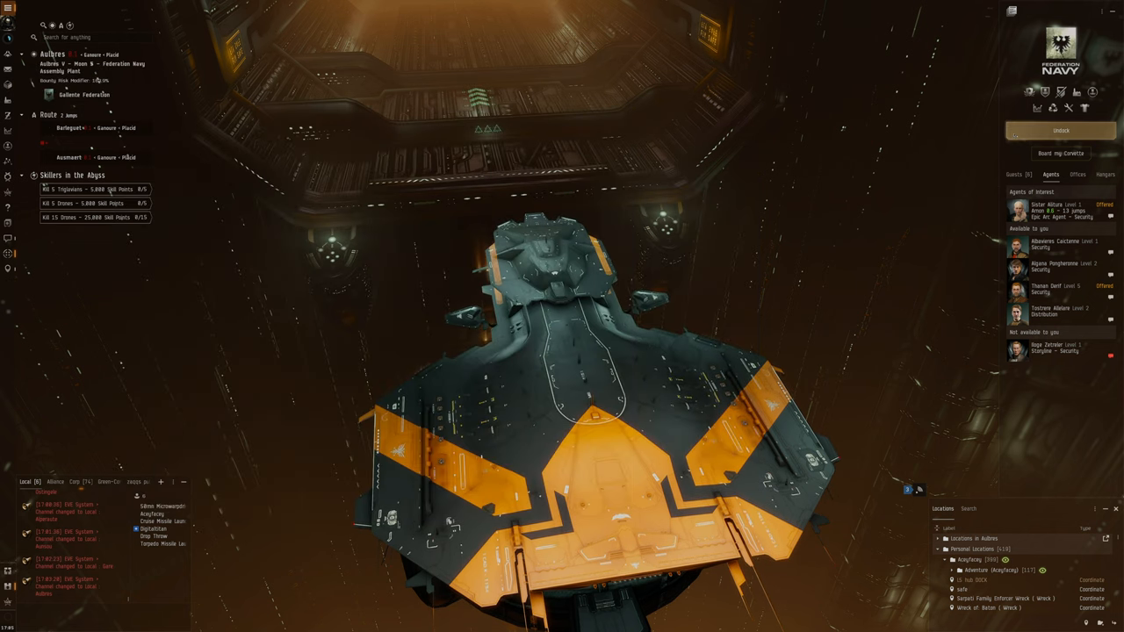
# - Undock from the Federation Navy Assembly Plant and save the undock spot as 'LS hub UNDOCK'
pyautogui.click(1059, 130)
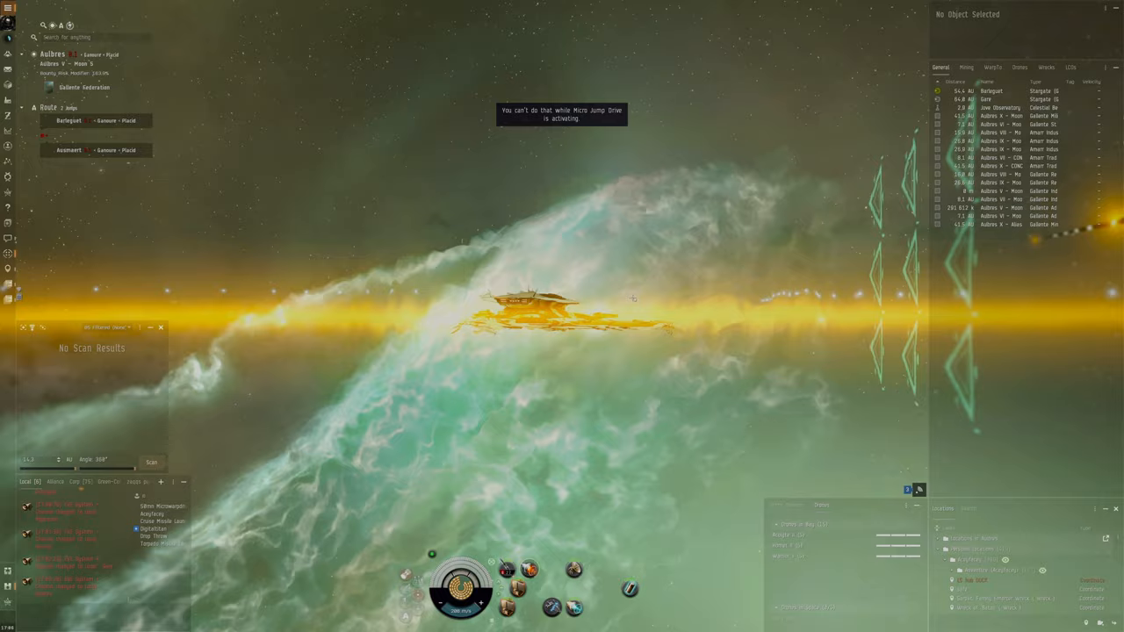
pyautogui.click(821, 505)
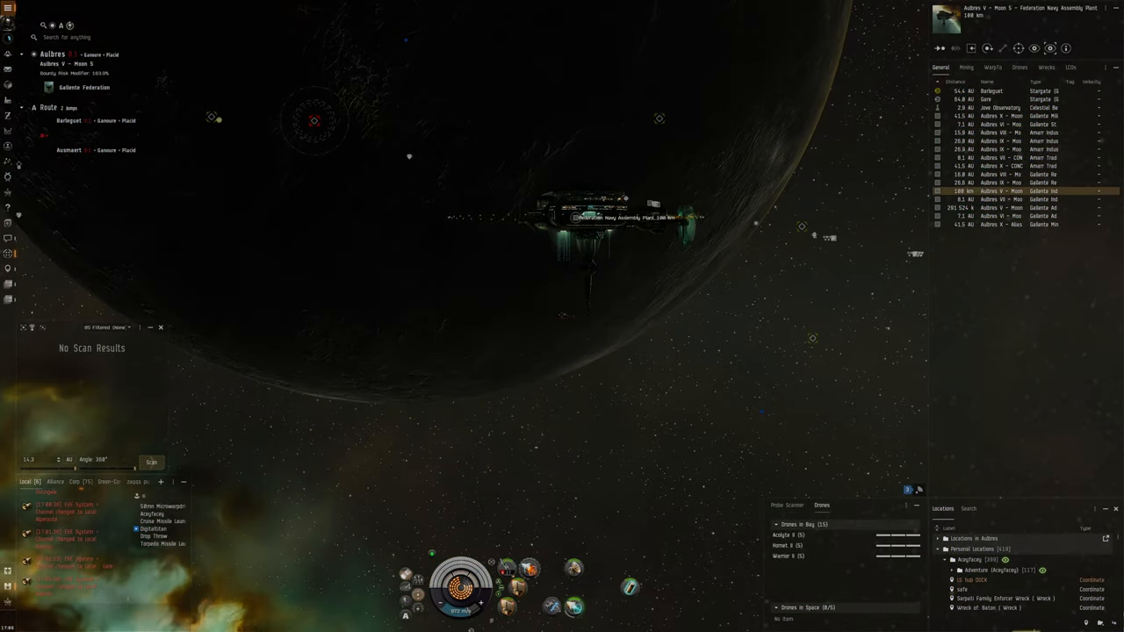
pyautogui.click(1086, 603)
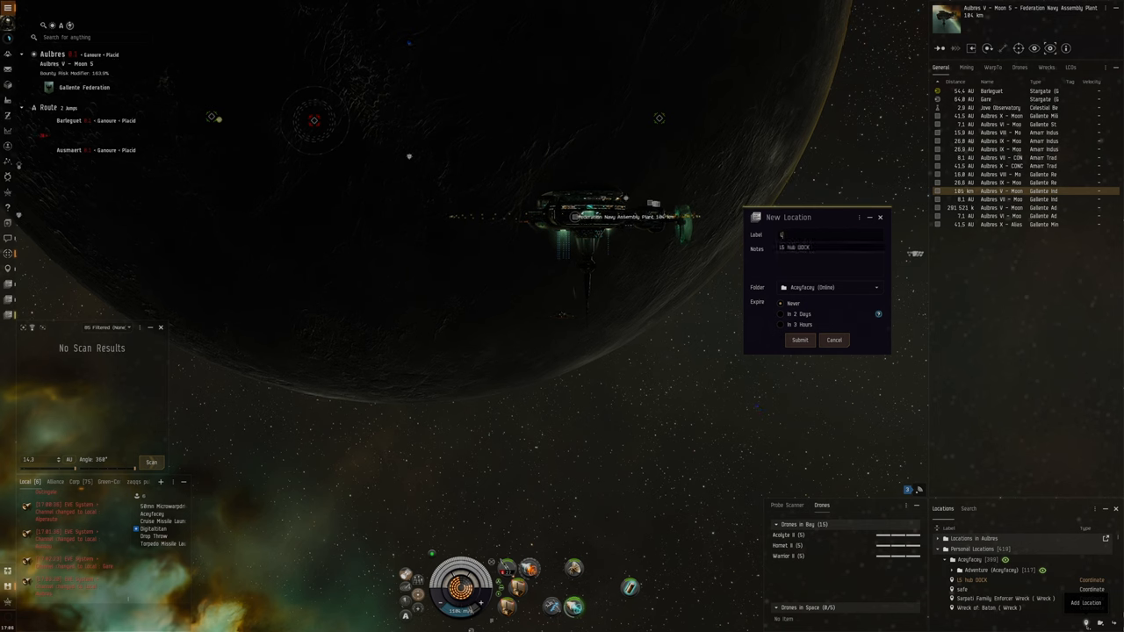
pyautogui.write('LS hub UNDOCK')
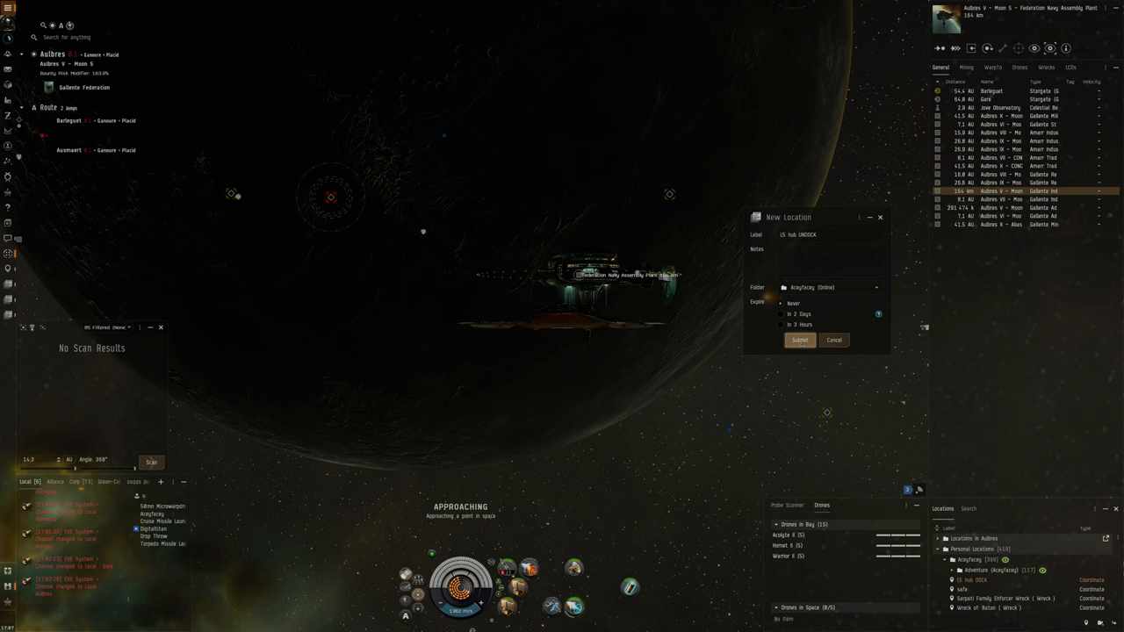
pyautogui.click(799, 339)
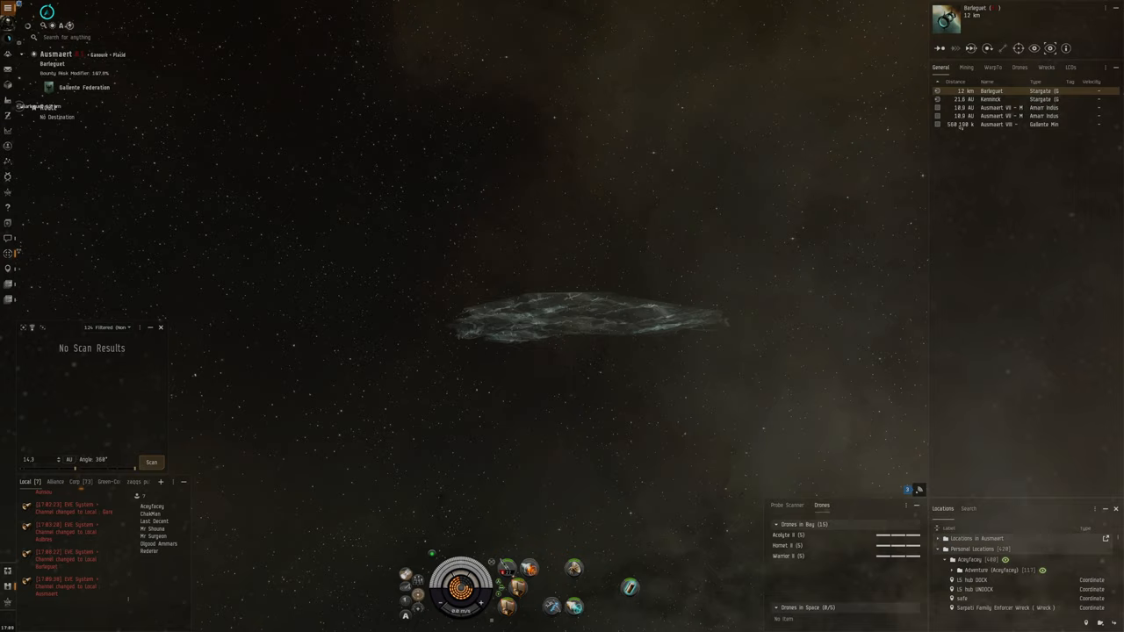
# - Bookmark the Ausmaert VIII Moon 1 station position as 'Ausmaert DOCK'
pyautogui.click(1019, 124)
pyautogui.write('Ausmaert DOCK')
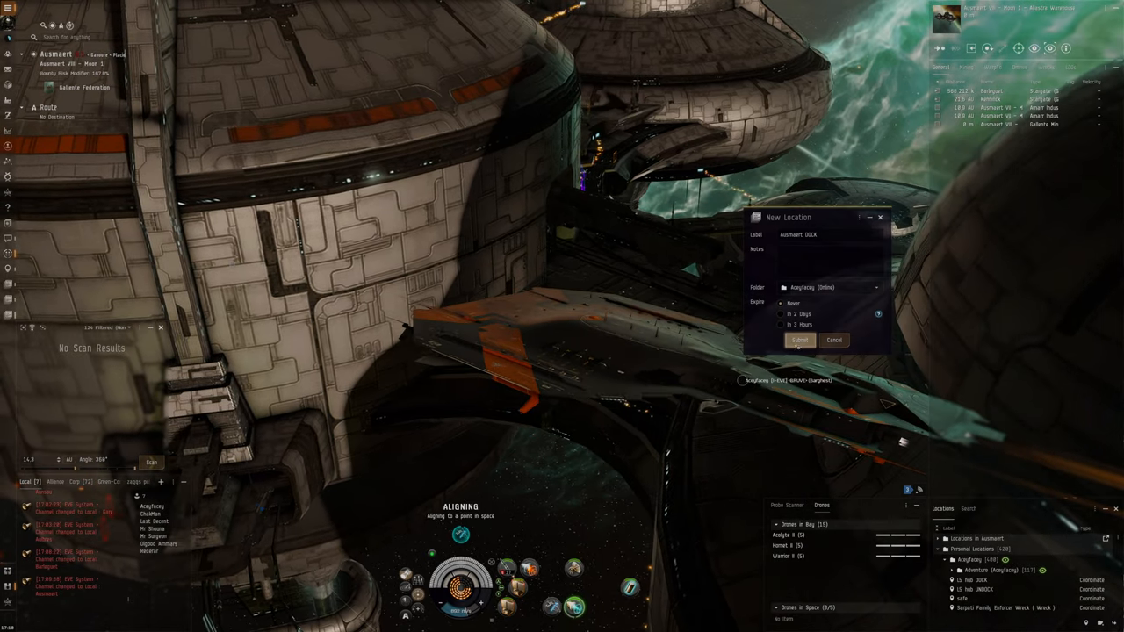
pyautogui.click(799, 340)
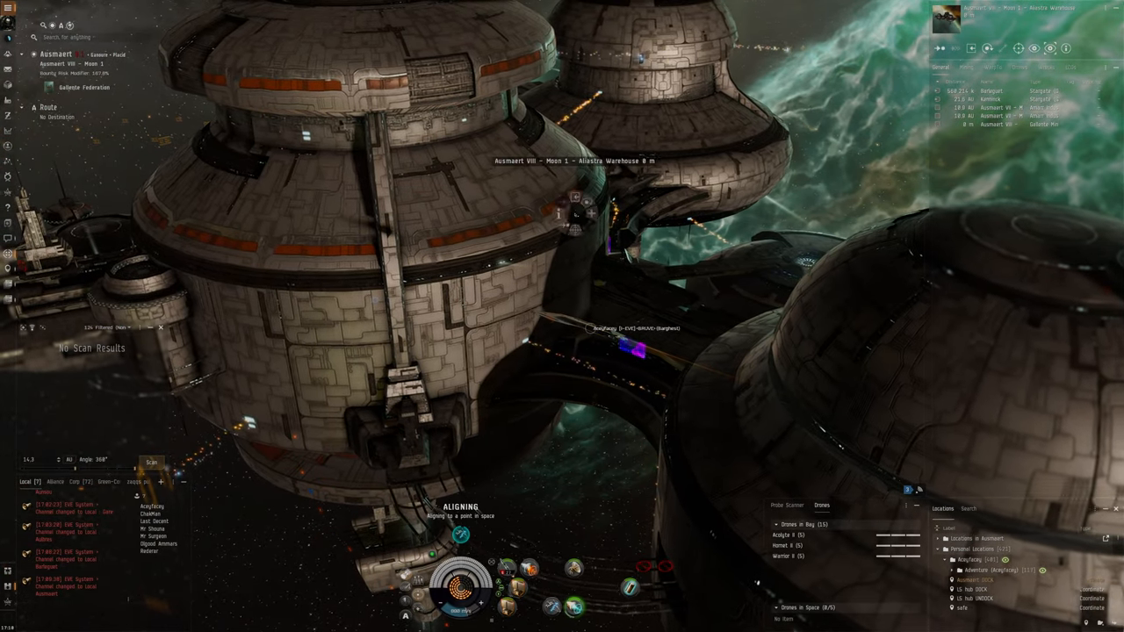